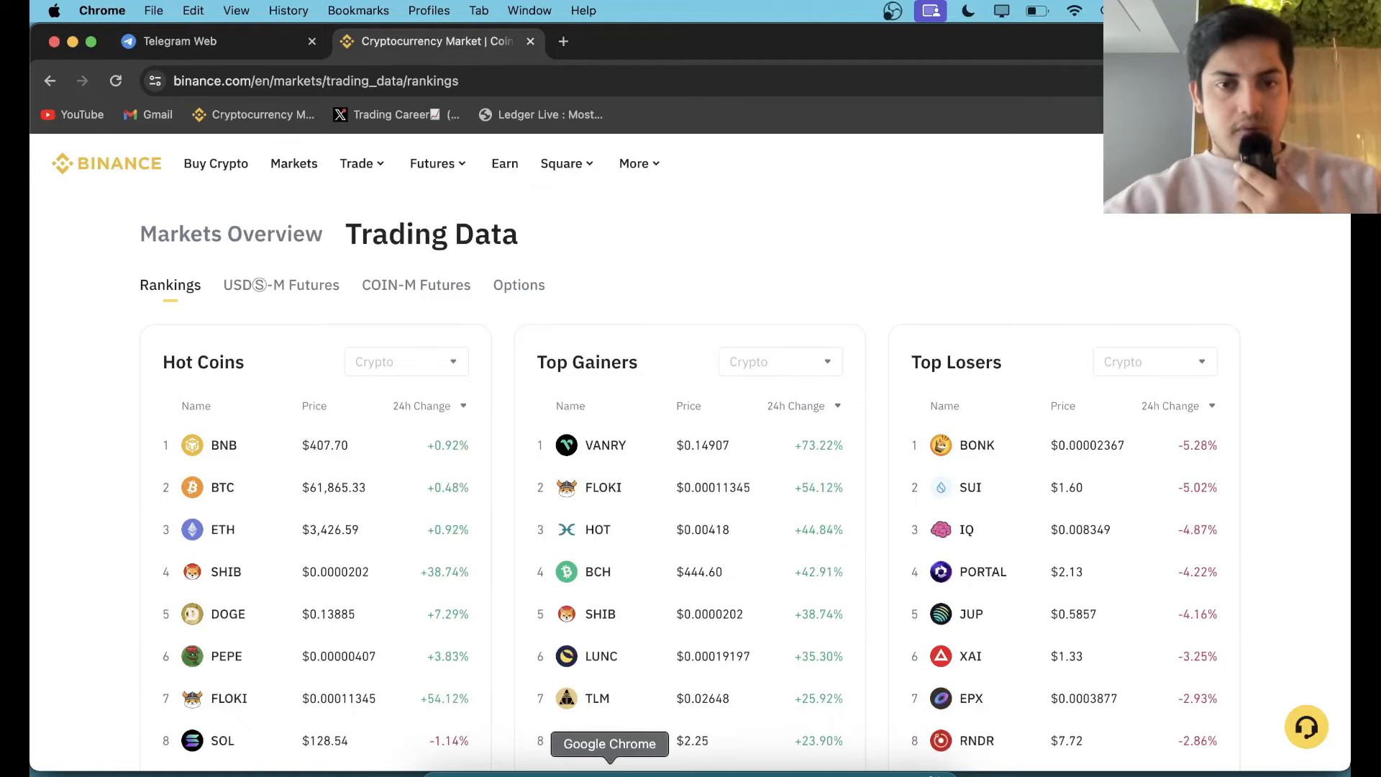
pyautogui.moveTo(800, 541)
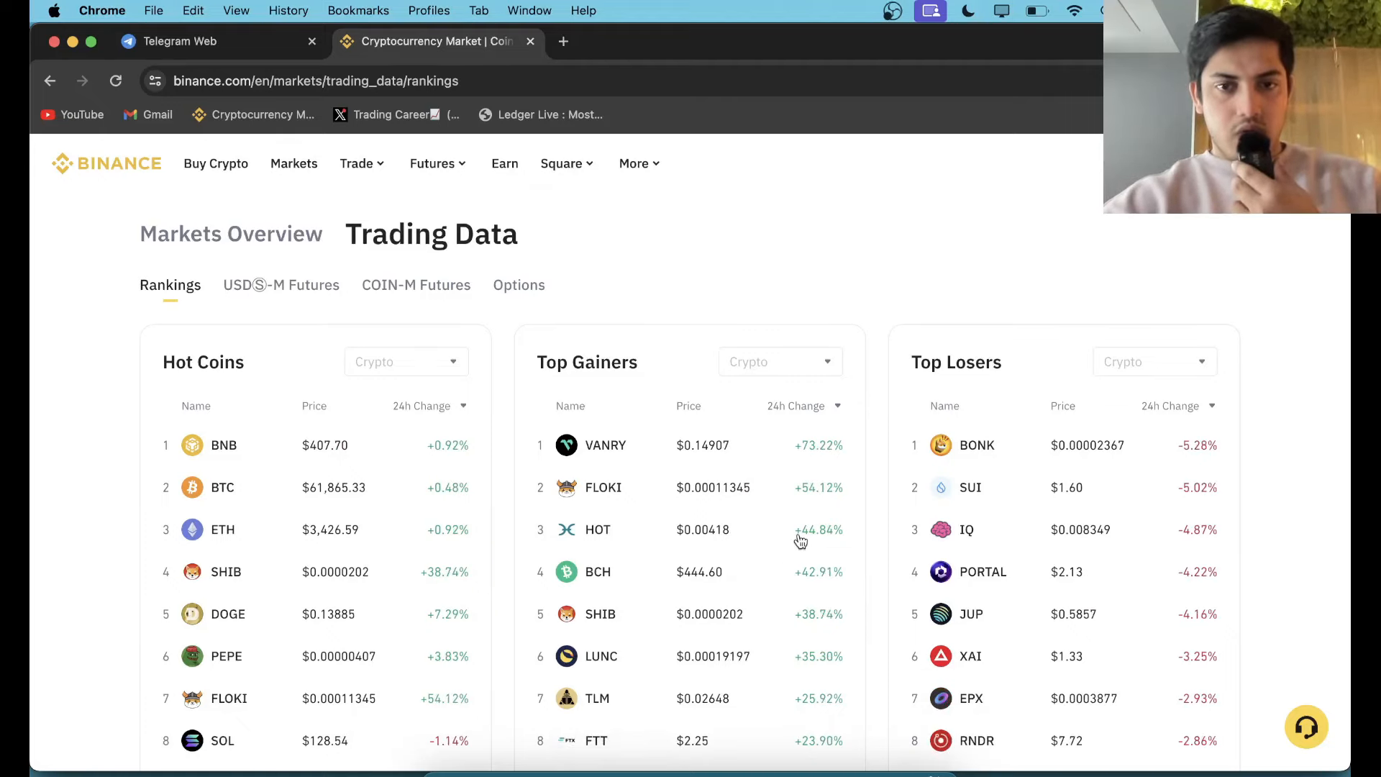
# From Binance's Top Gainers rankings, open the HOT/USDT spot chart in a new tab.
pyautogui.click(598, 529)
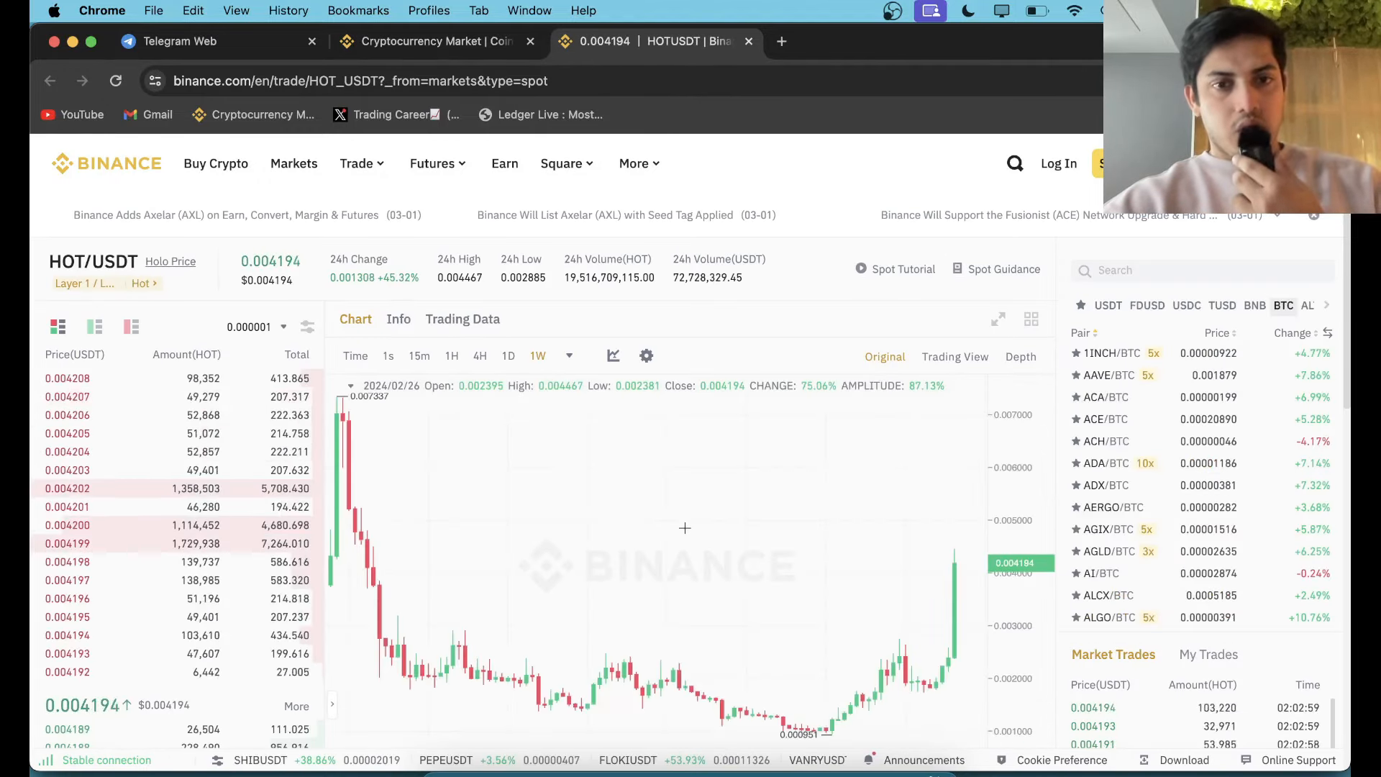
pyautogui.moveTo(833, 554)
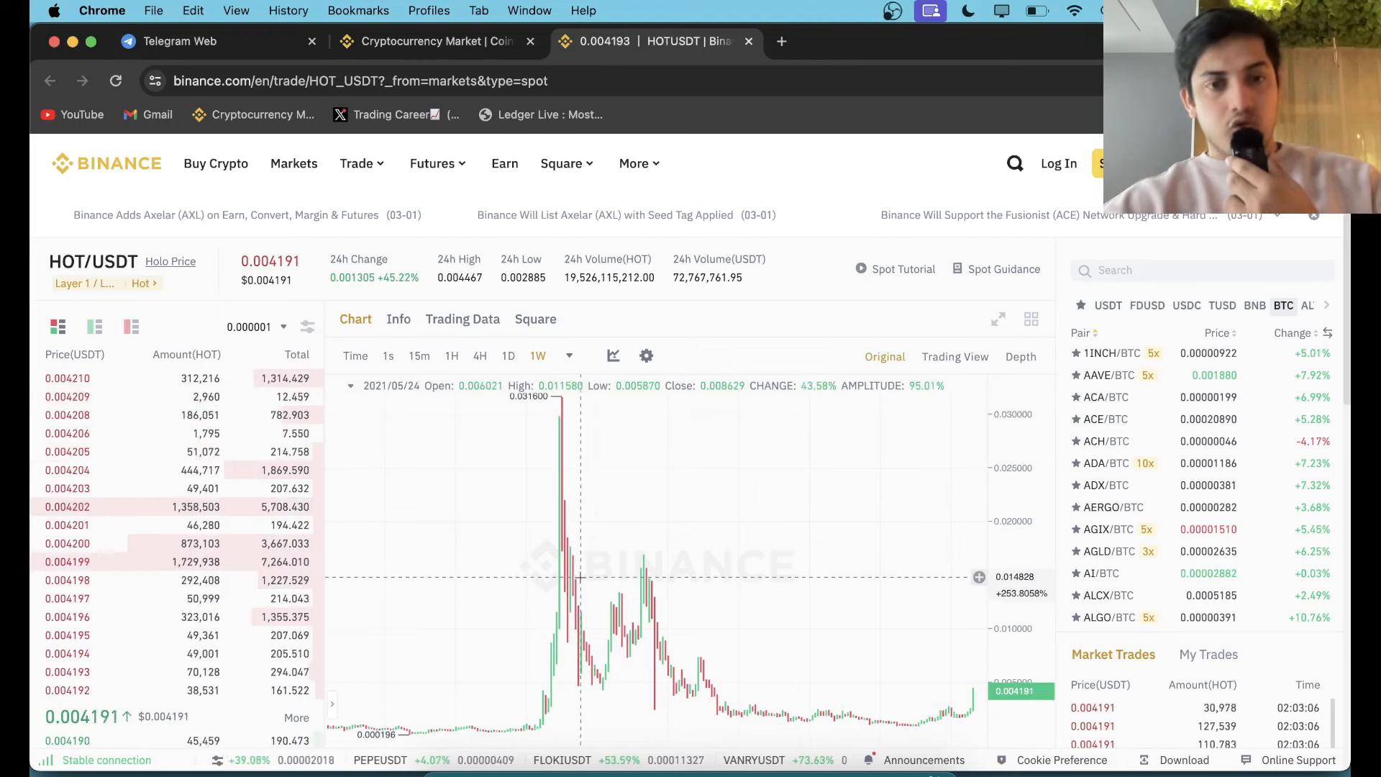
pyautogui.moveTo(699, 569)
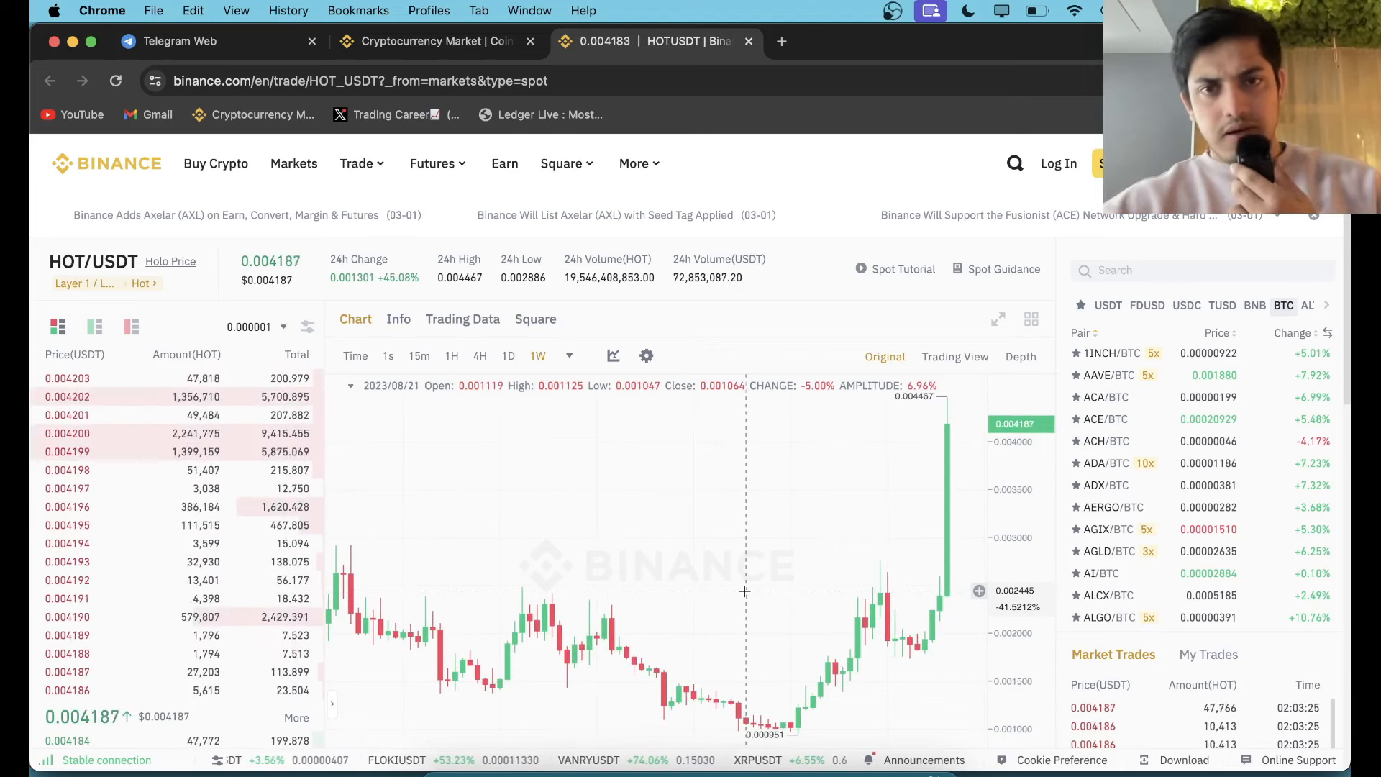
pyautogui.moveTo(801, 617)
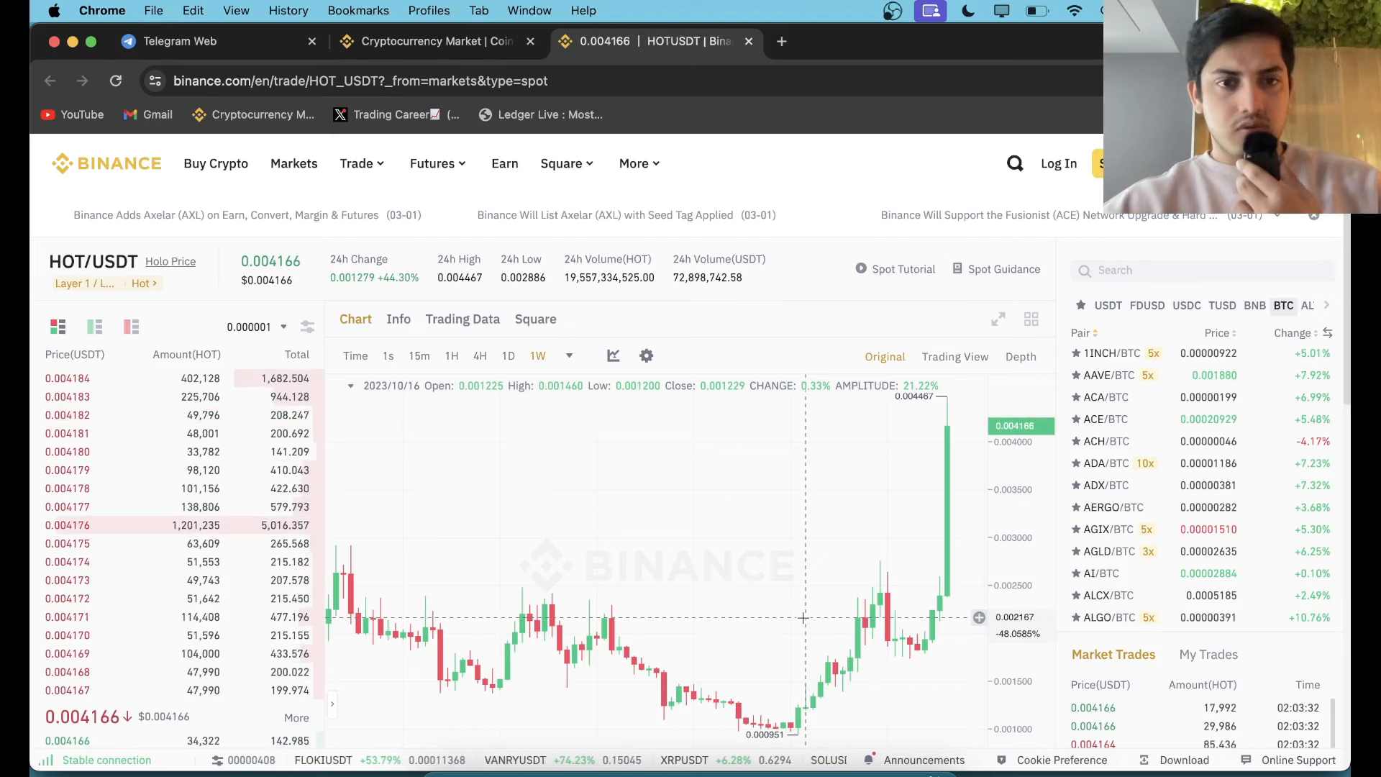
pyautogui.moveTo(907, 573)
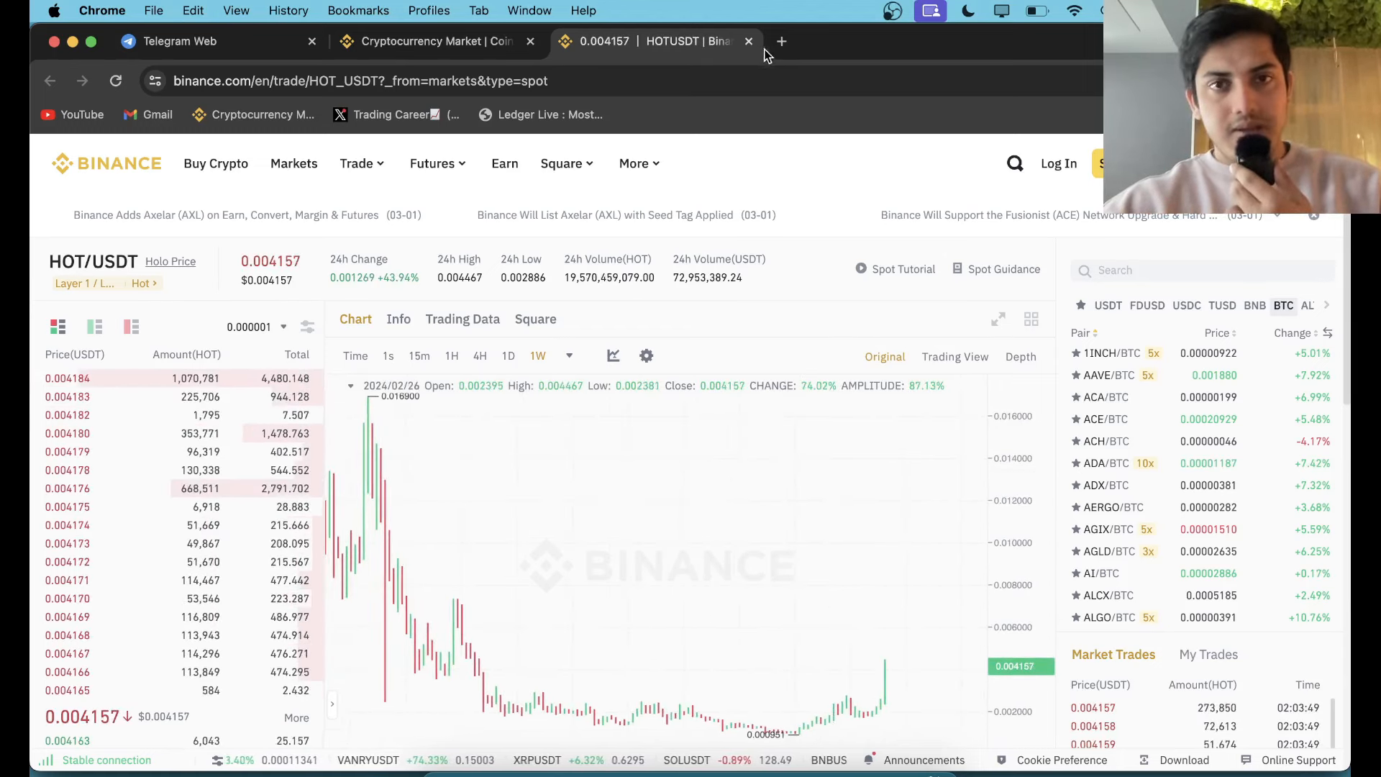
# Search CoinMarketCap for 'hot' in a new tab and open Holo's page.
pyautogui.click(781, 40)
pyautogui.write('coinmarketcap.com')
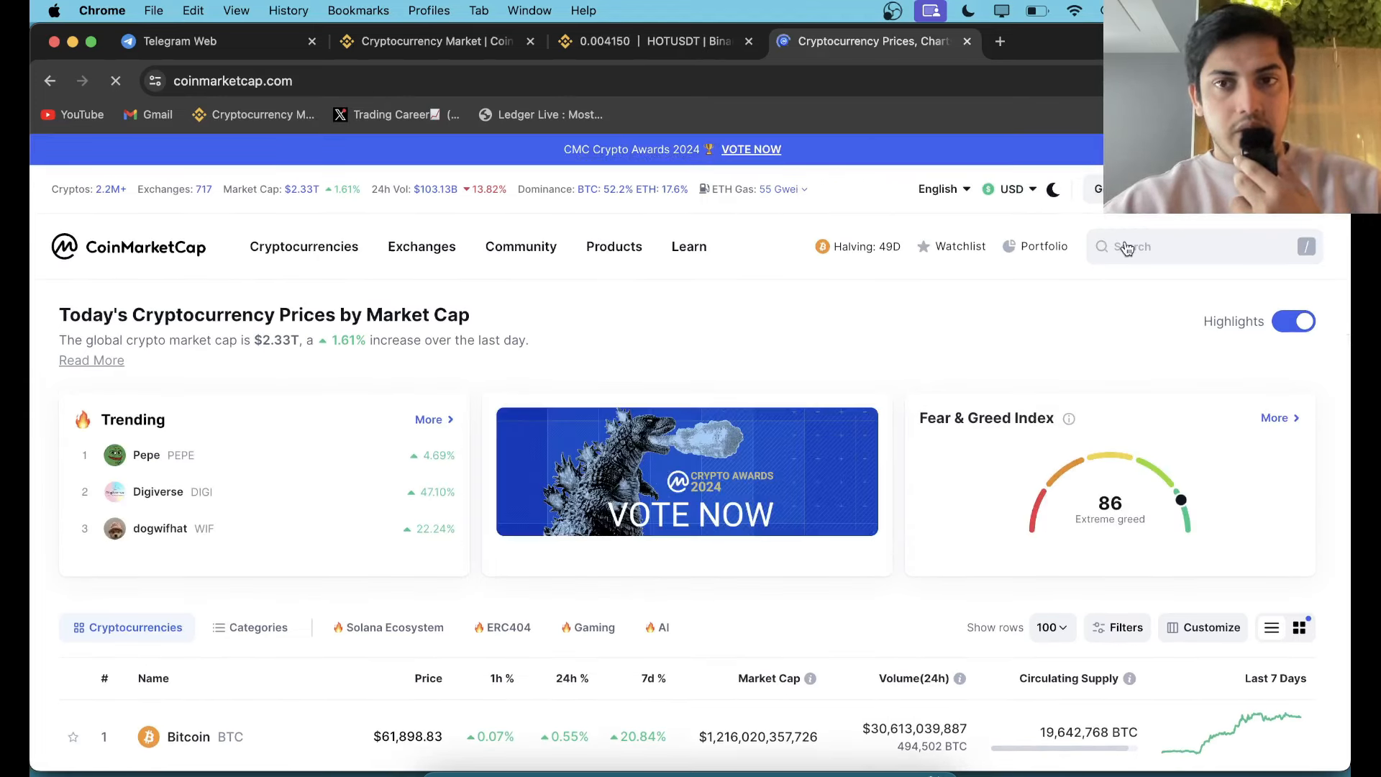
pyautogui.write('hot')
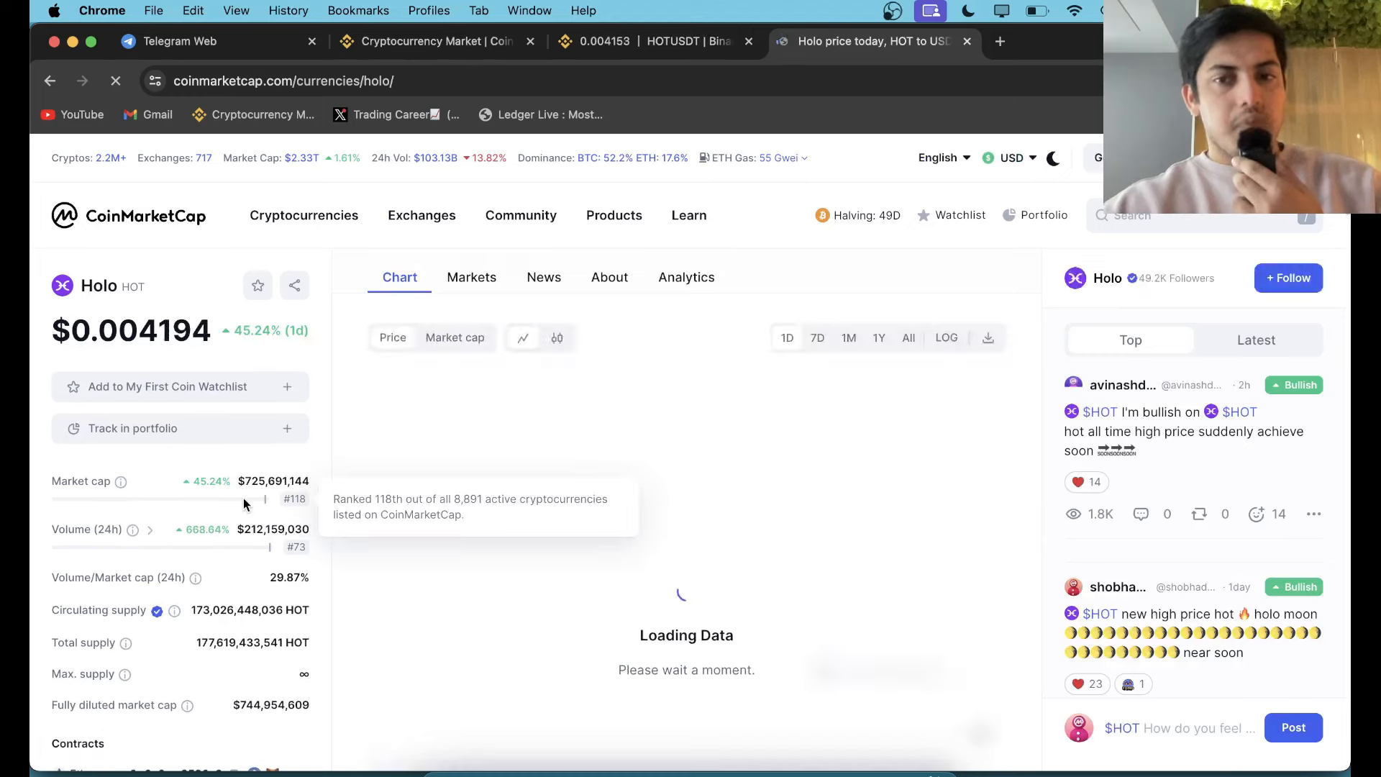
pyautogui.moveTo(693, 368)
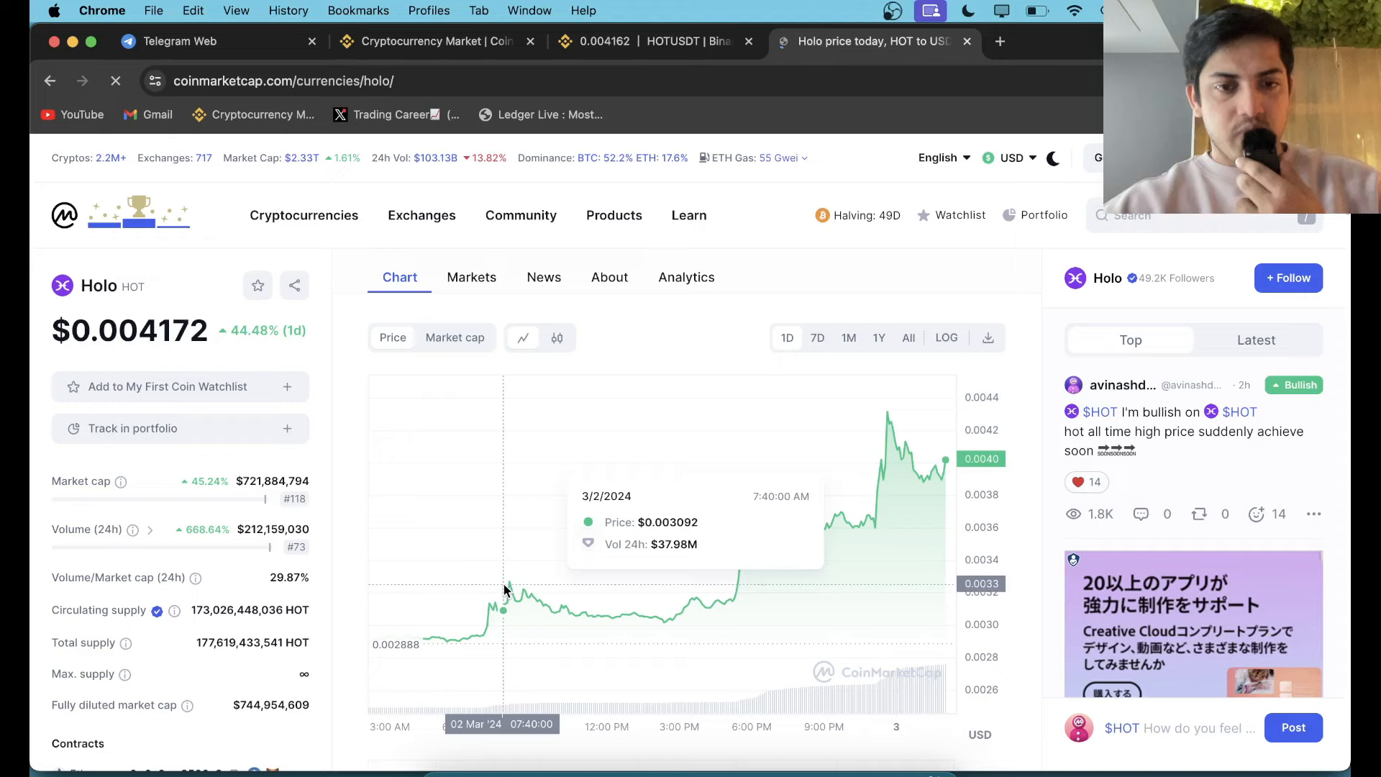
pyautogui.moveTo(932, 465)
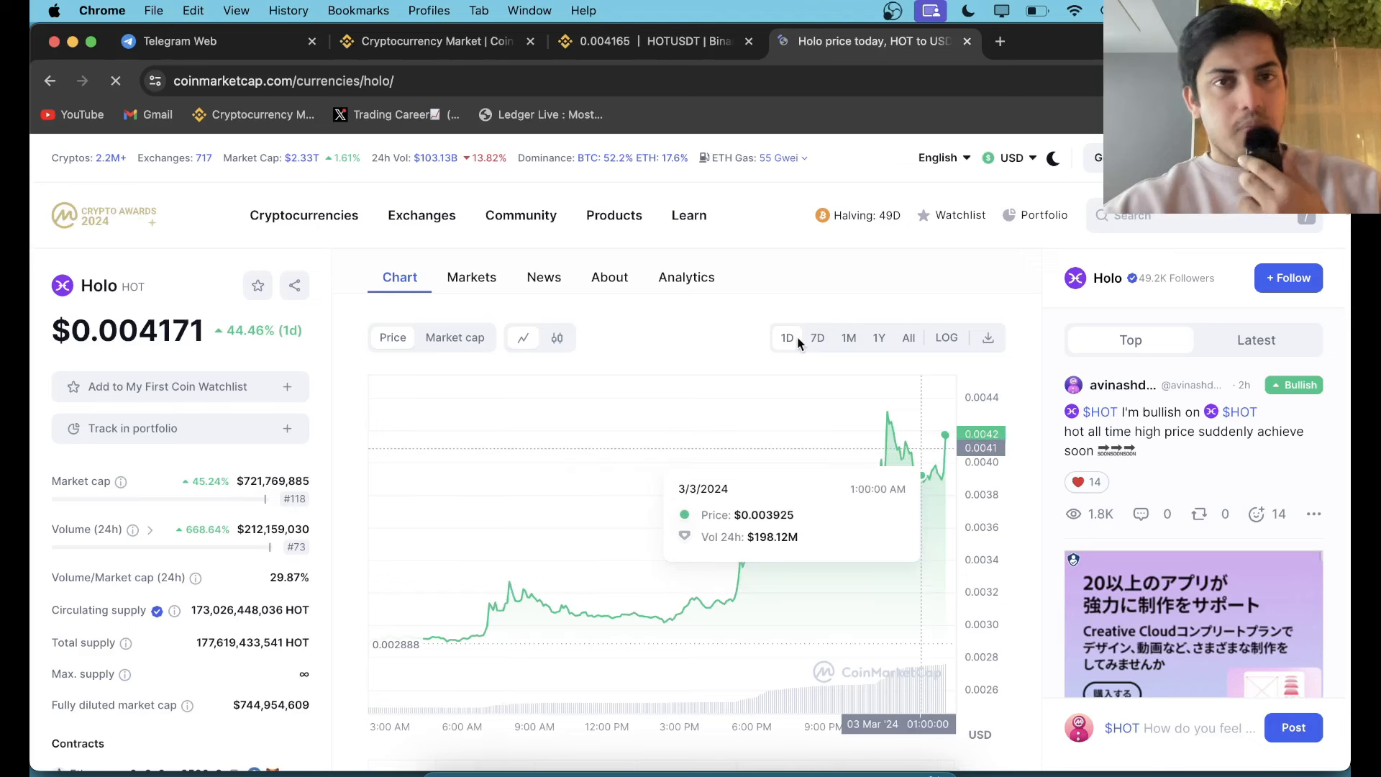
pyautogui.click(652, 41)
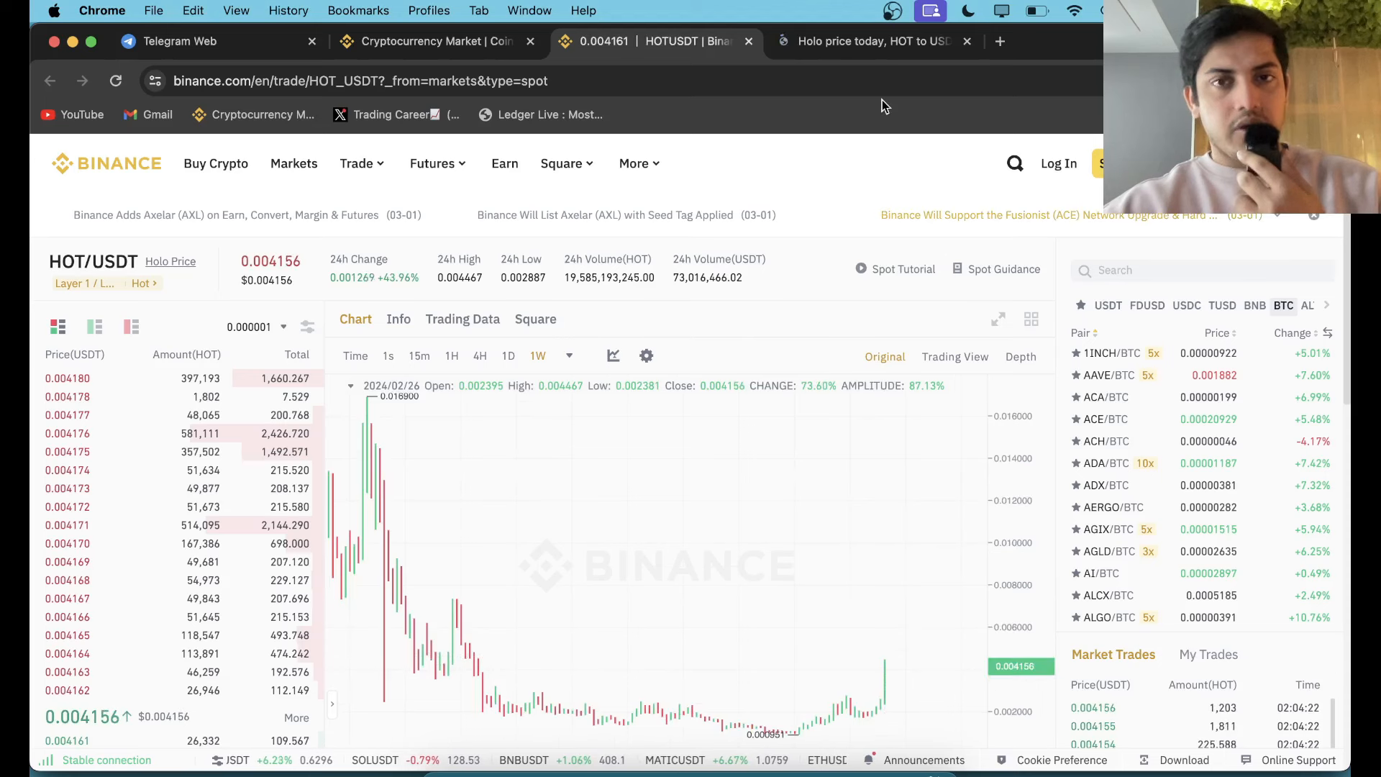
pyautogui.click(864, 41)
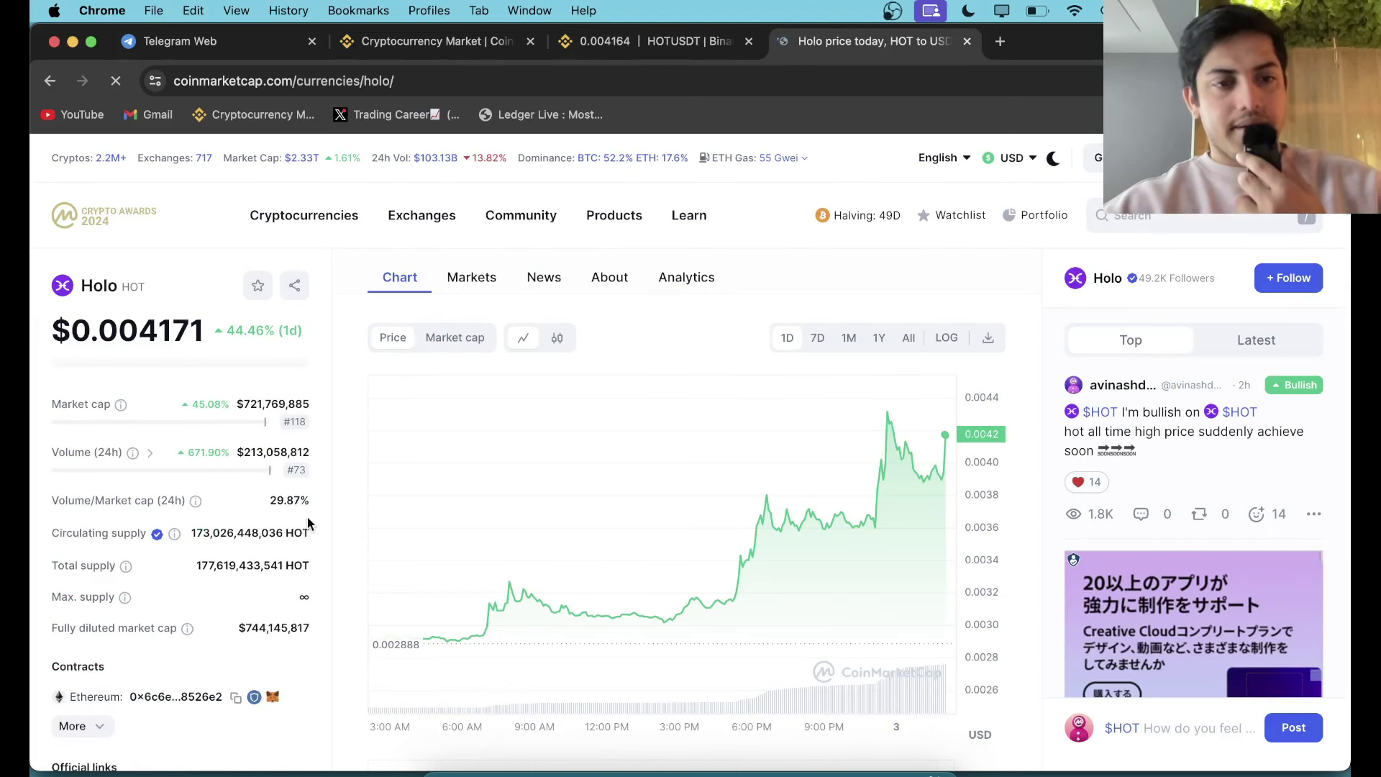
# Scroll down through Holo's About section on CoinMarketCap.
pyautogui.scroll(-3)
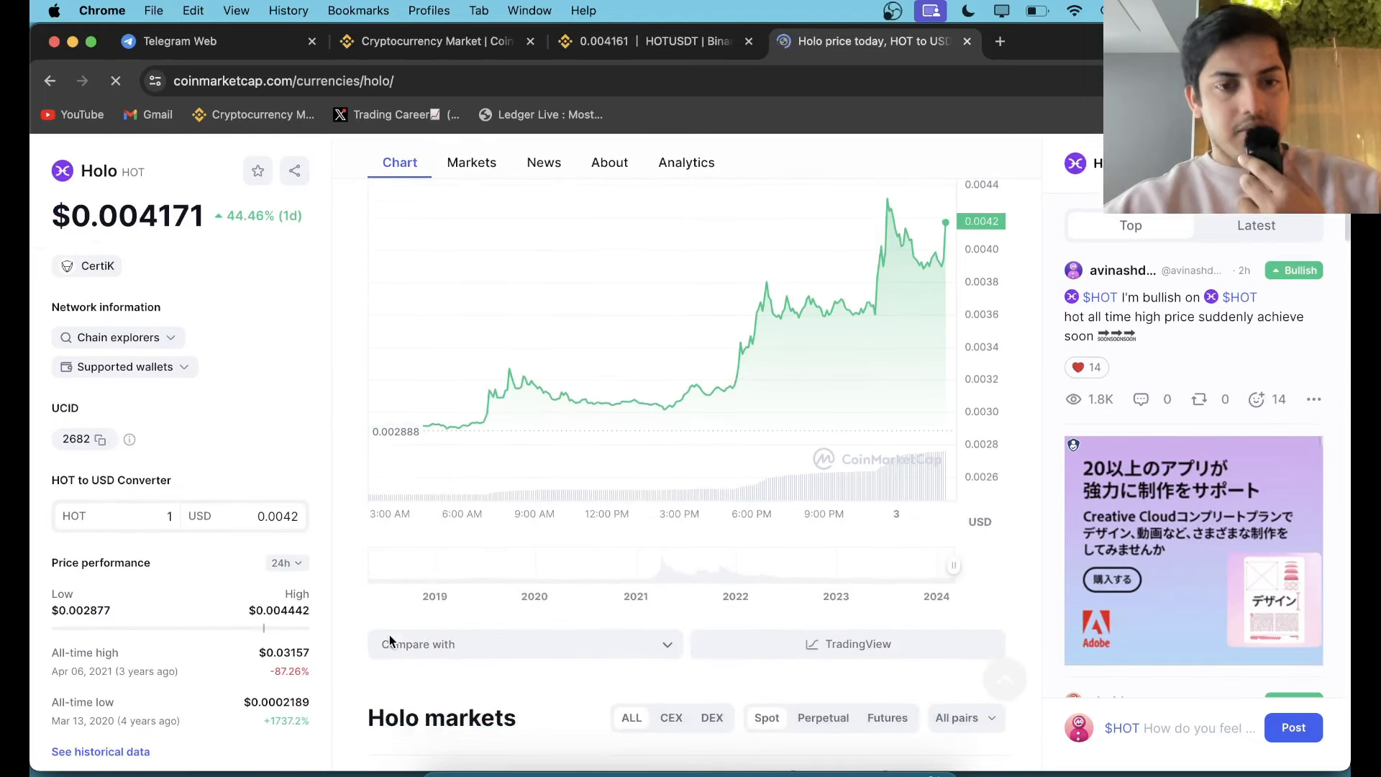
pyautogui.scroll(-3)
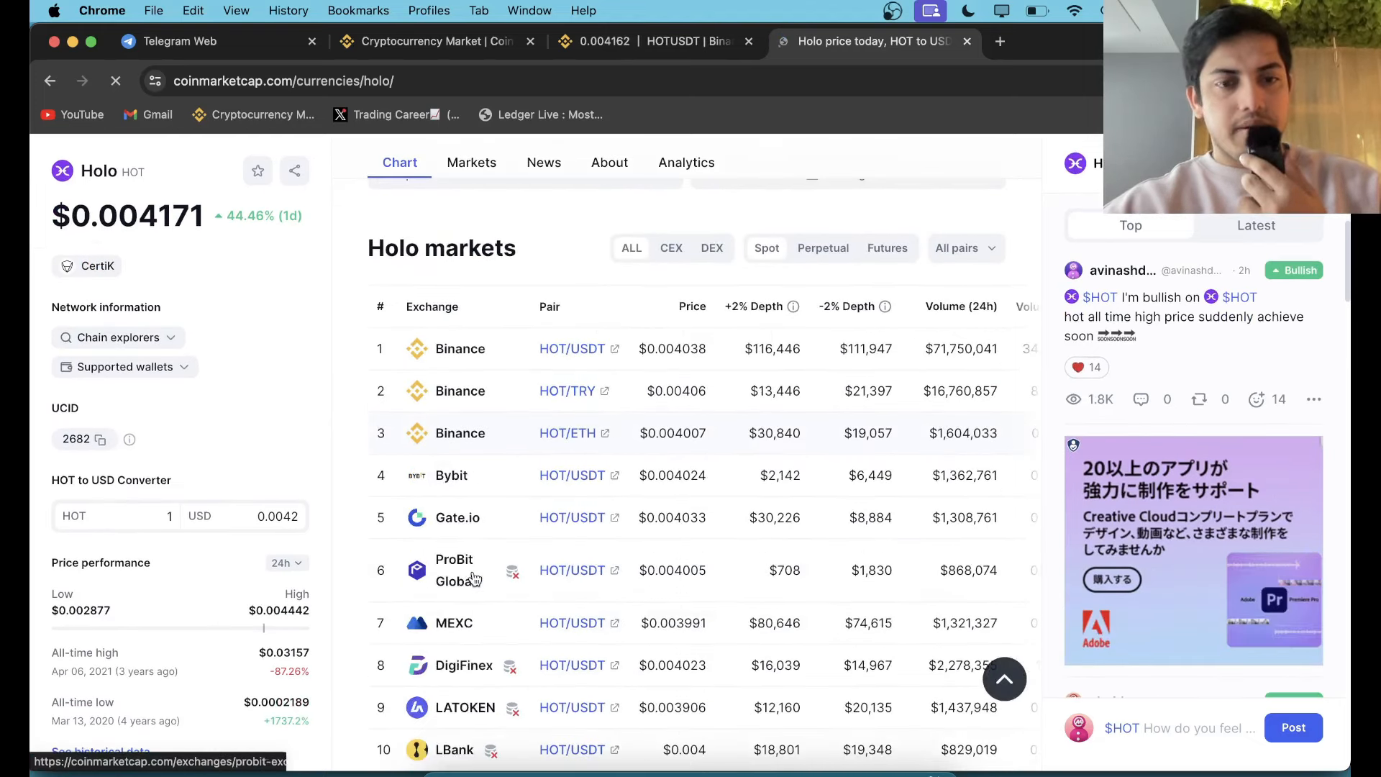
pyautogui.scroll(-3)
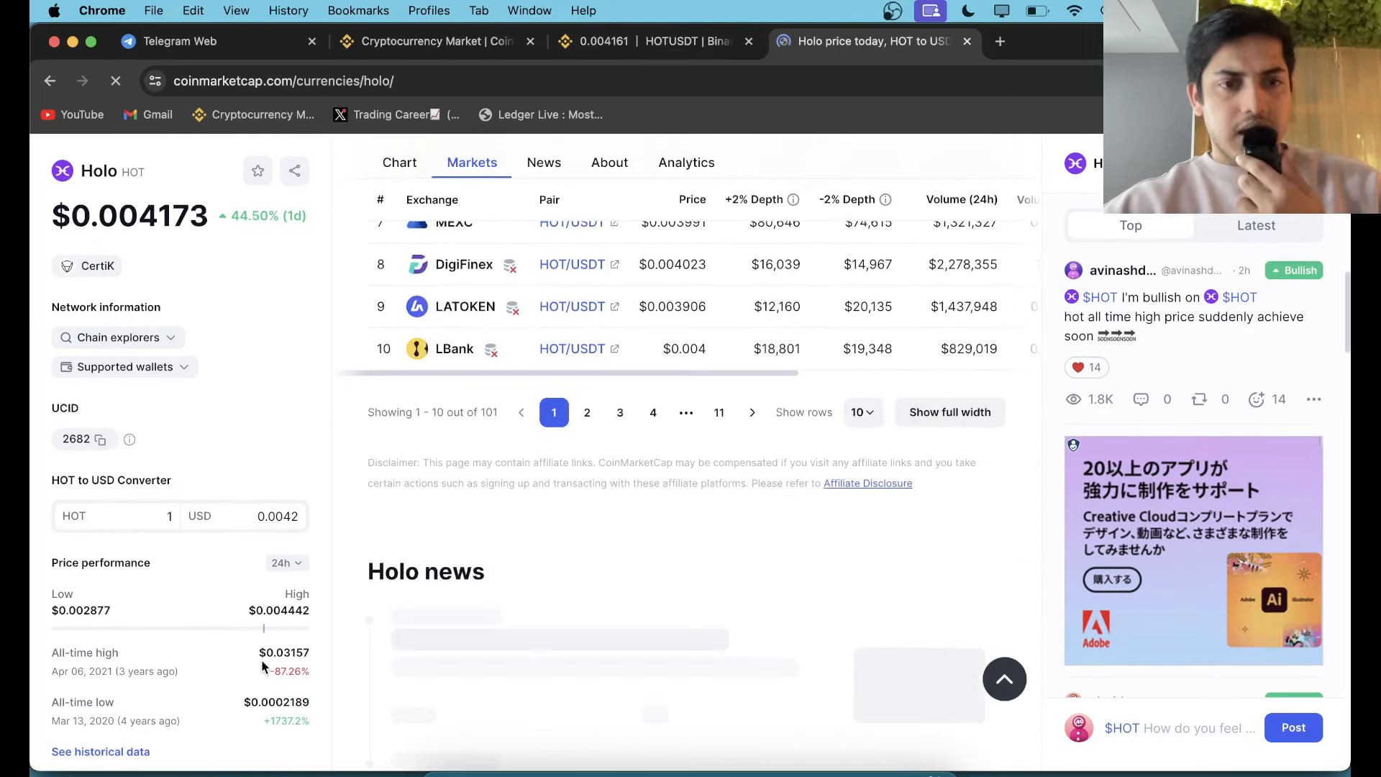
pyautogui.scroll(-3)
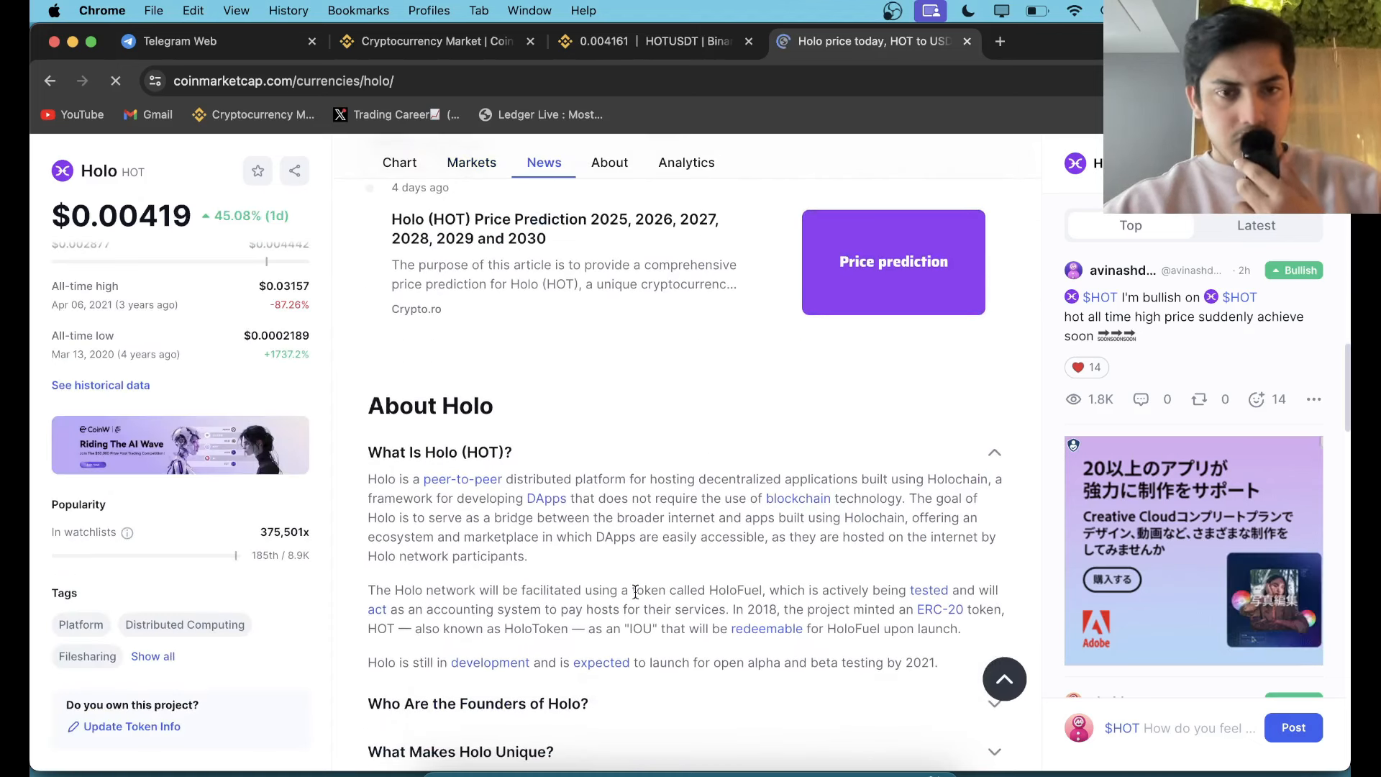
pyautogui.moveTo(851, 600)
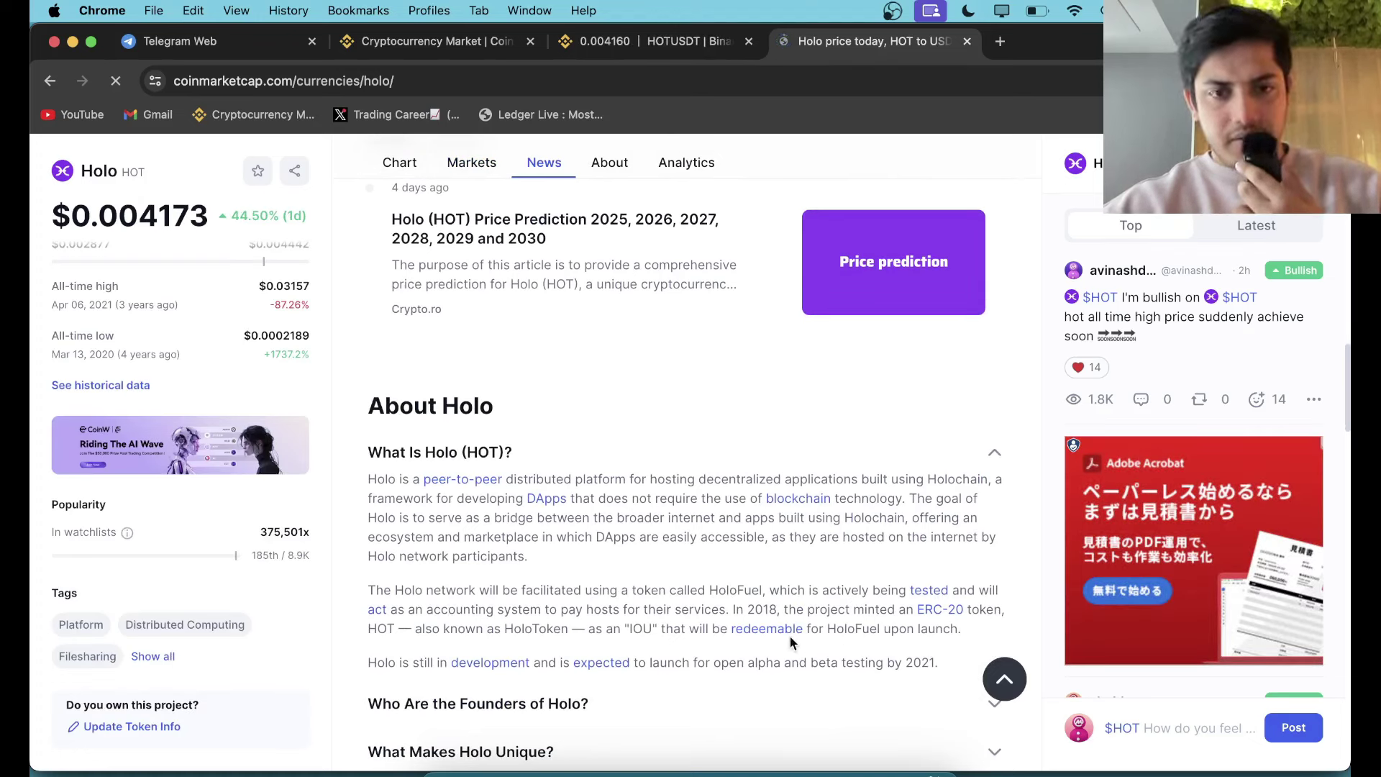
pyautogui.moveTo(753, 605)
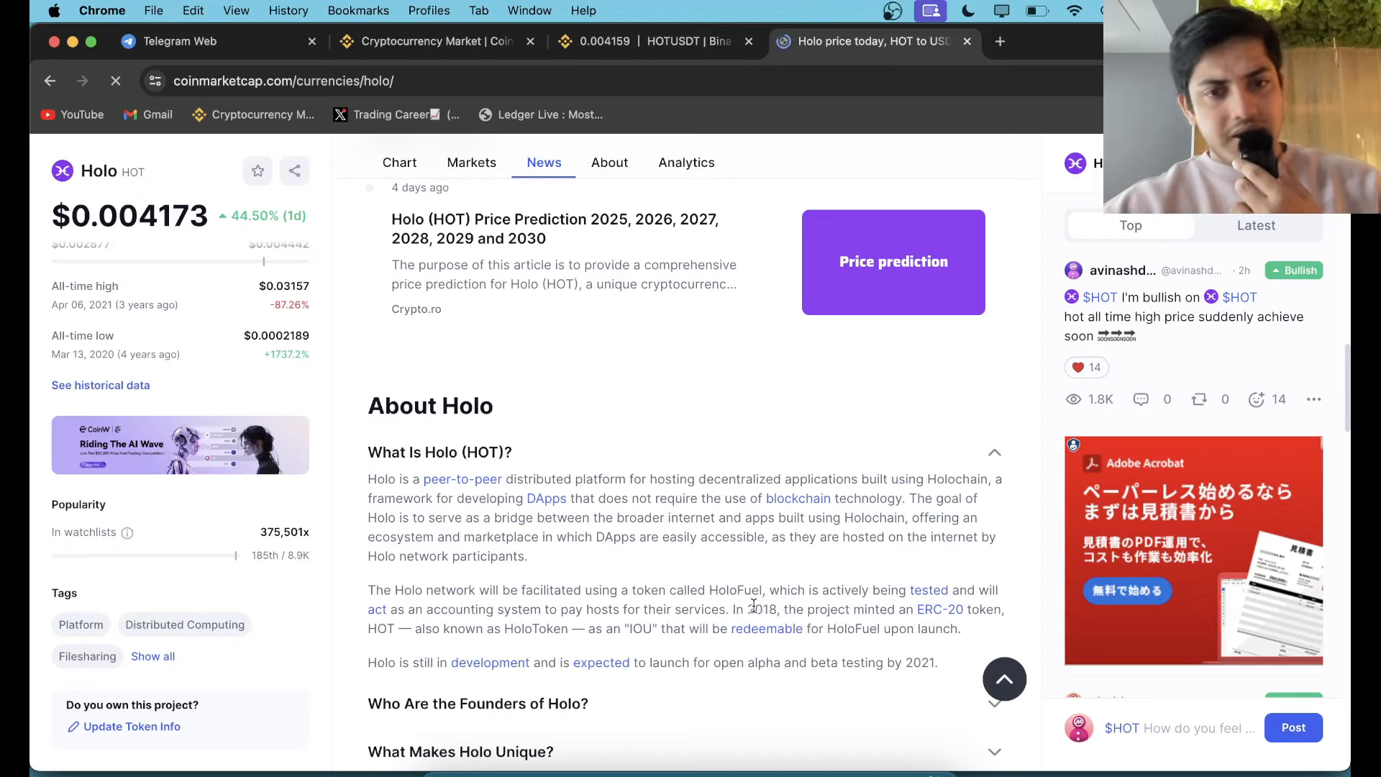
pyautogui.scroll(-3)
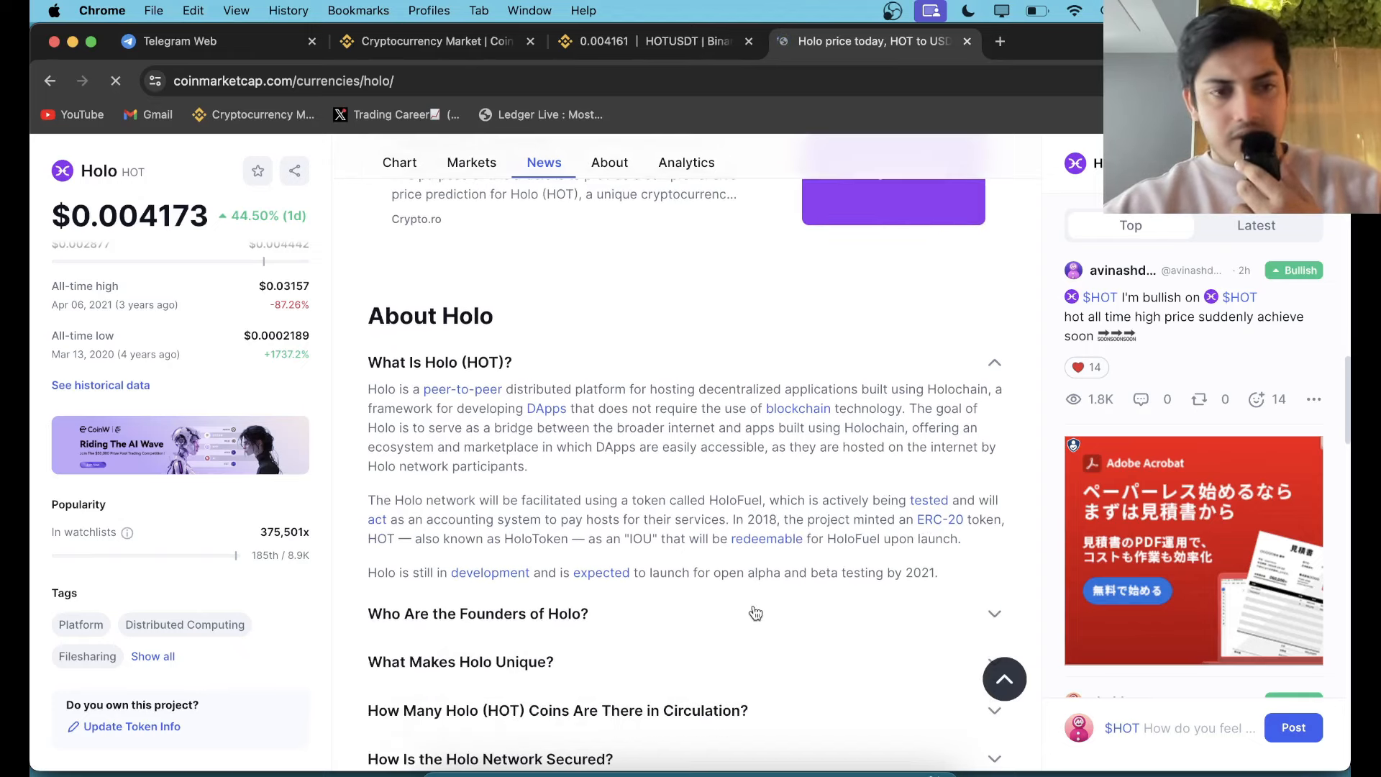
pyautogui.scroll(-3)
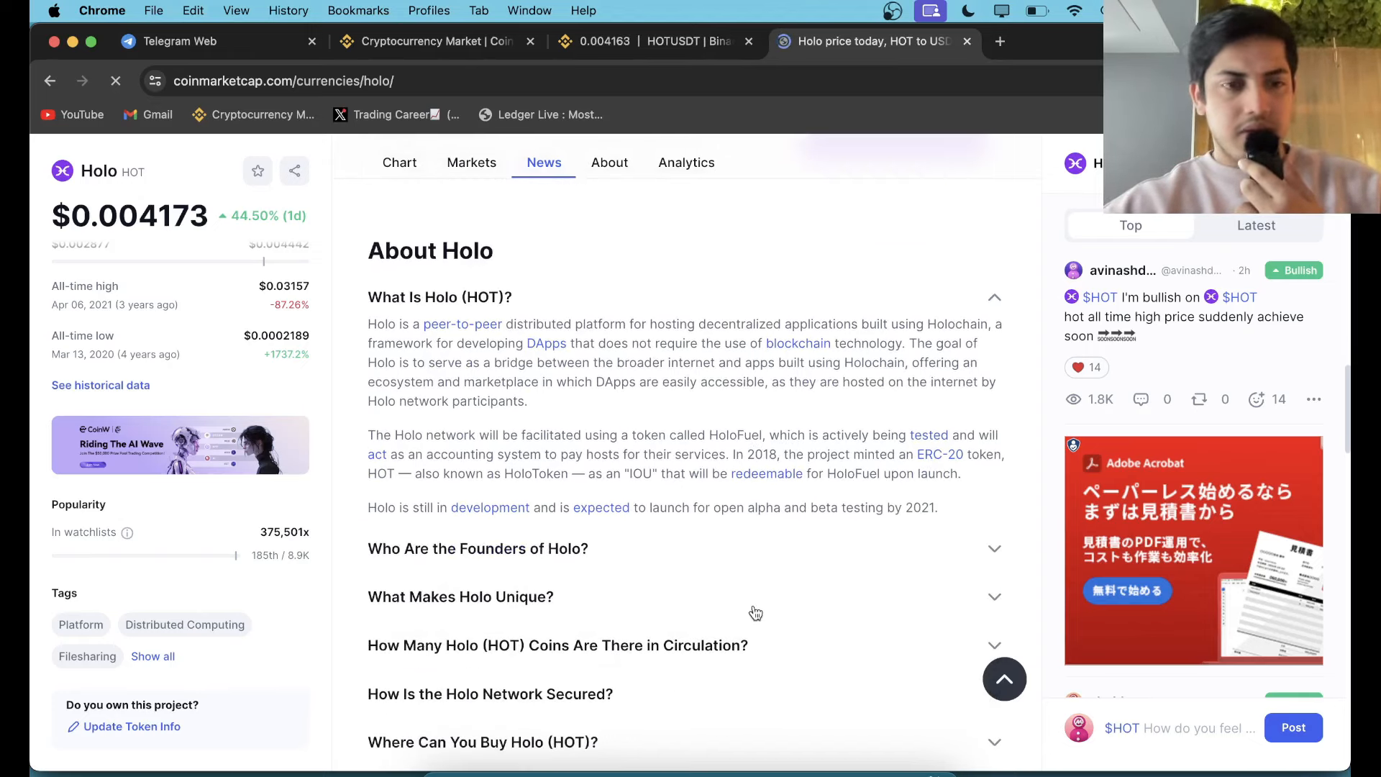
# View and close Holo's full tag list, then return to Binance's market rankings.
pyautogui.click(152, 656)
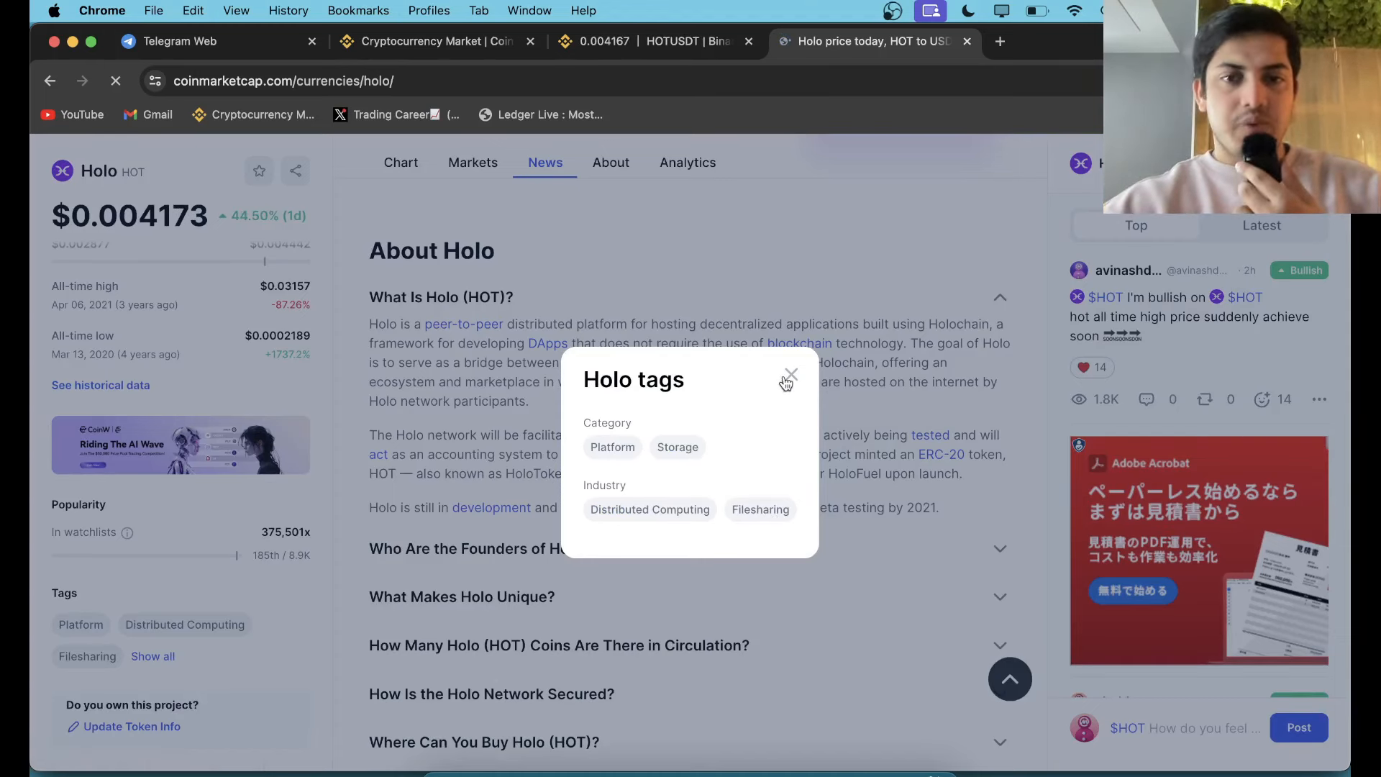
pyautogui.click(789, 375)
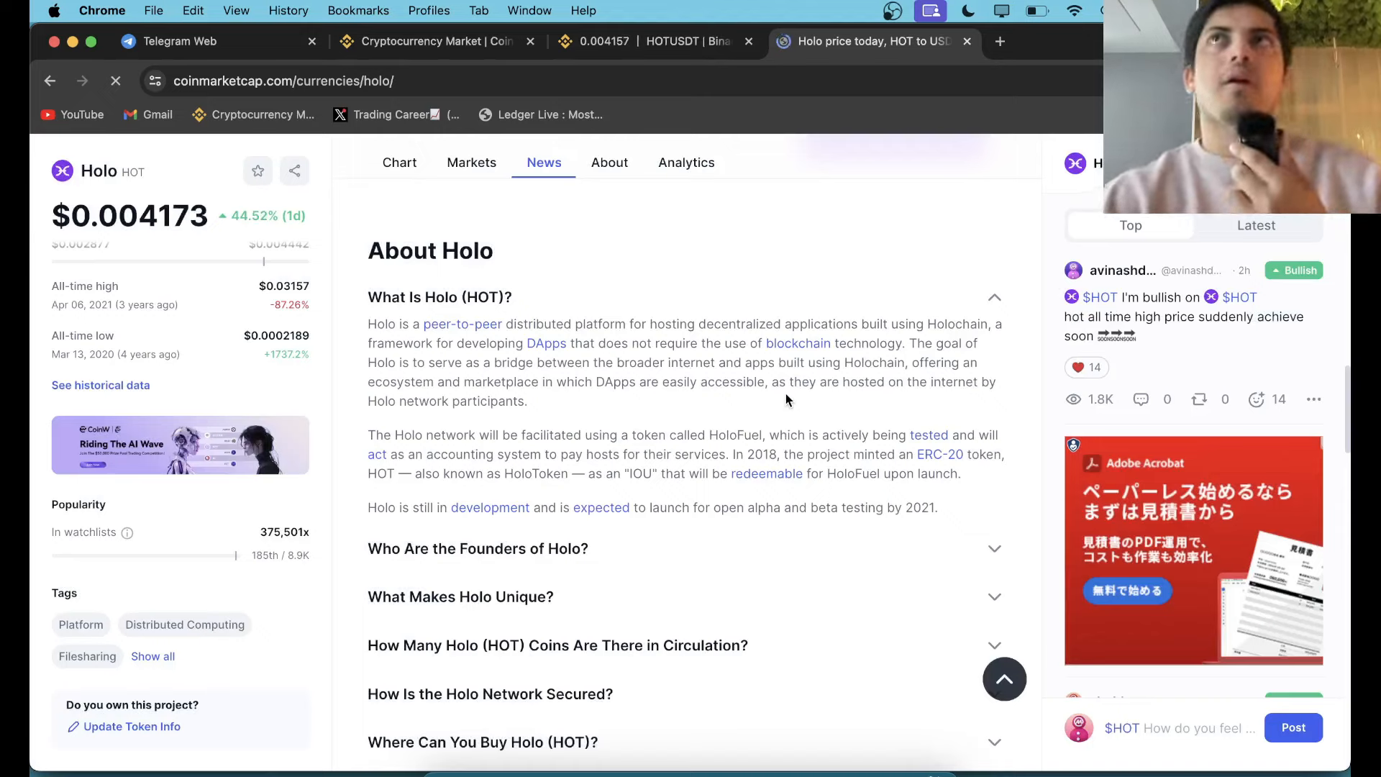
pyautogui.scroll(3)
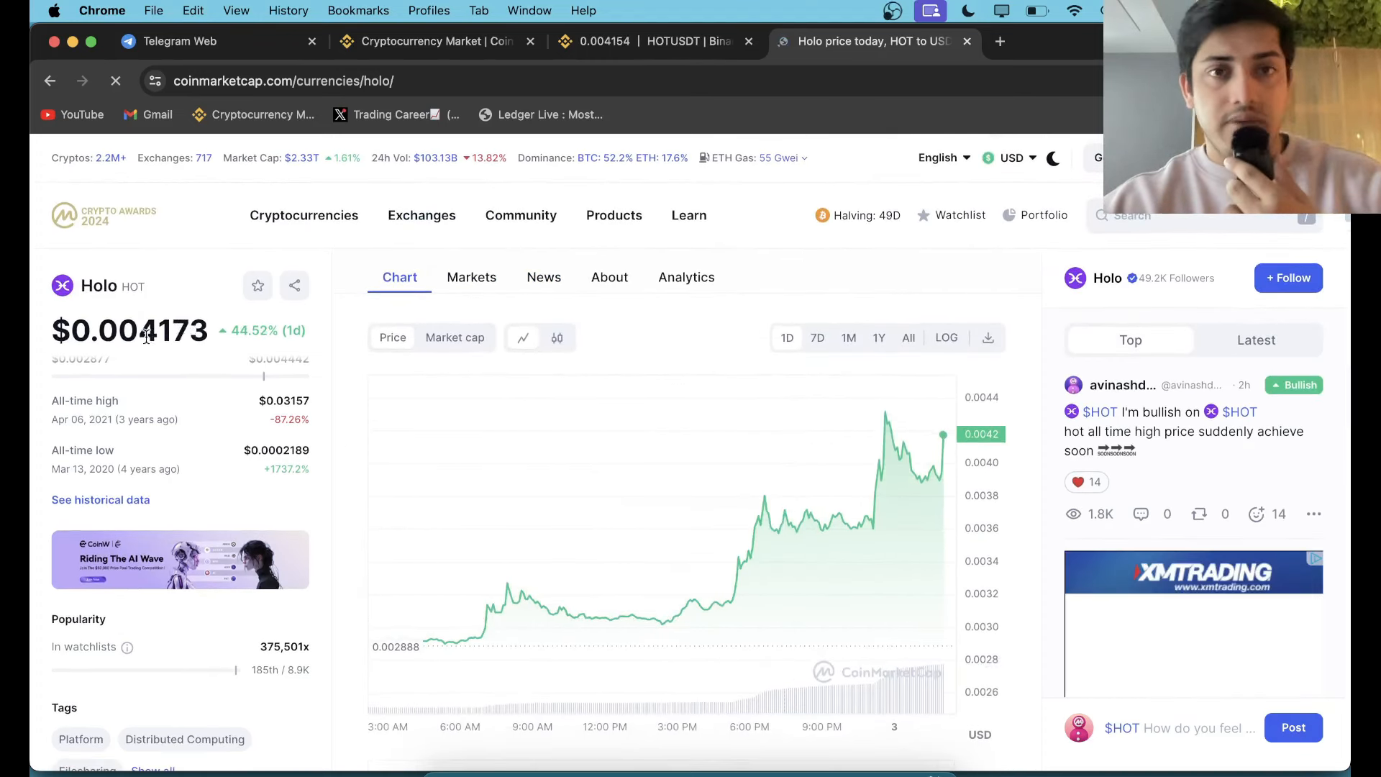
pyautogui.click(643, 42)
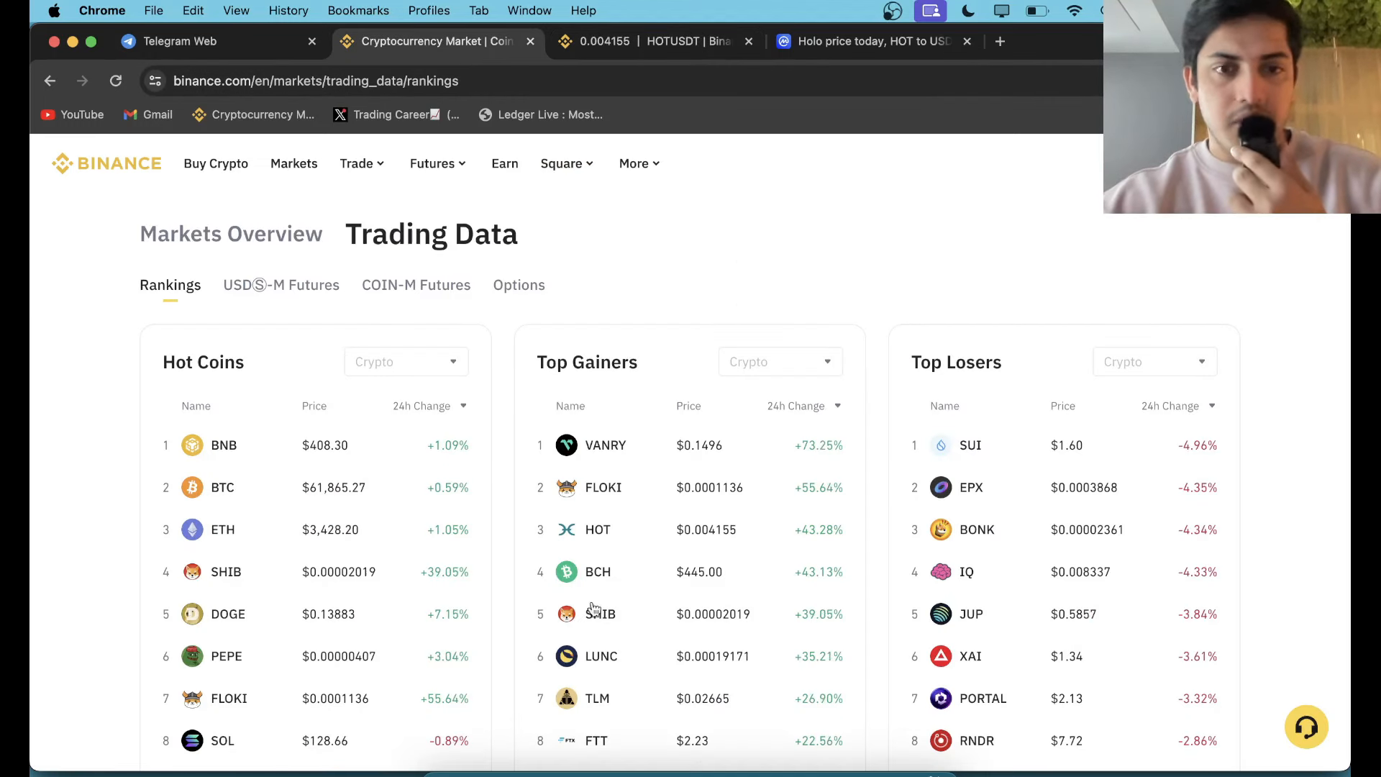
# Check the Telegram VIP channel's SHIB signal post, then return to the HOT/USDT chart.
pyautogui.click(173, 41)
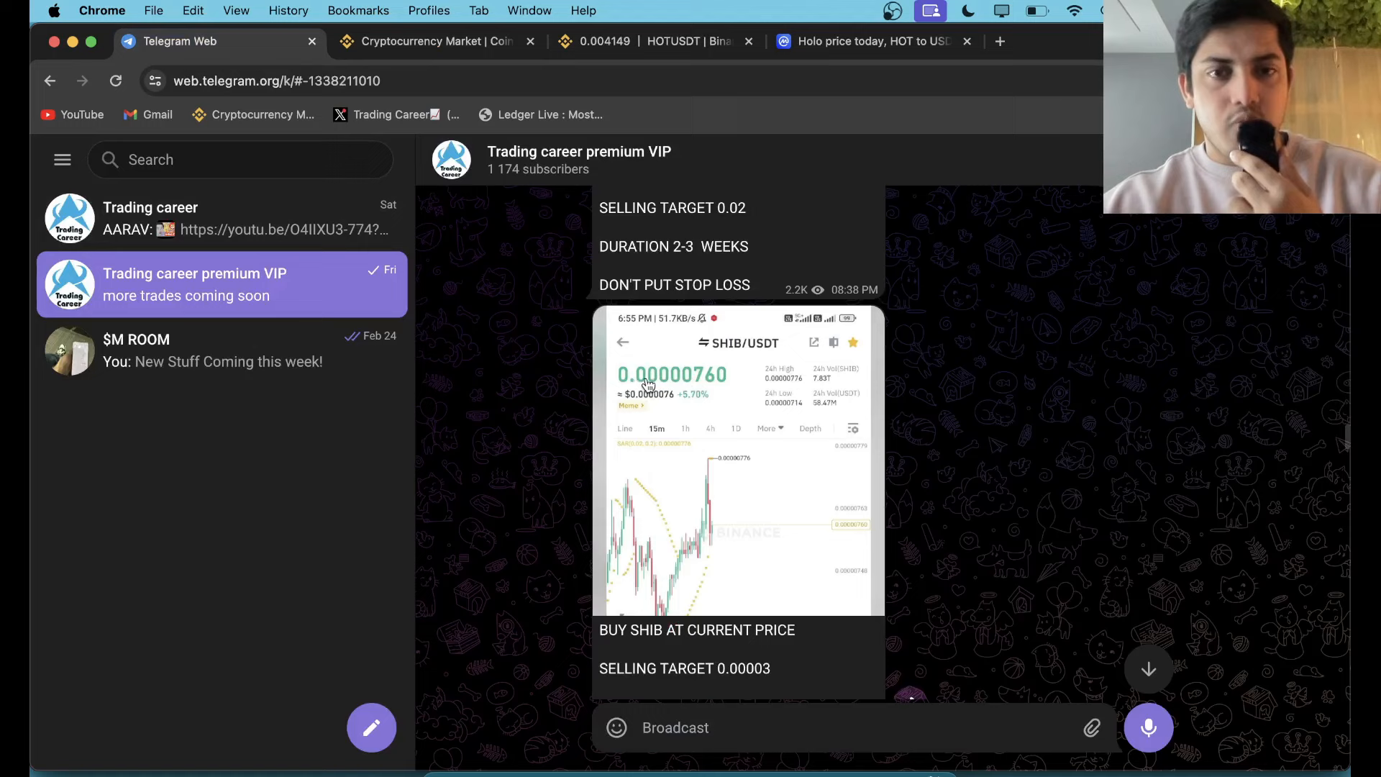
pyautogui.moveTo(757, 388)
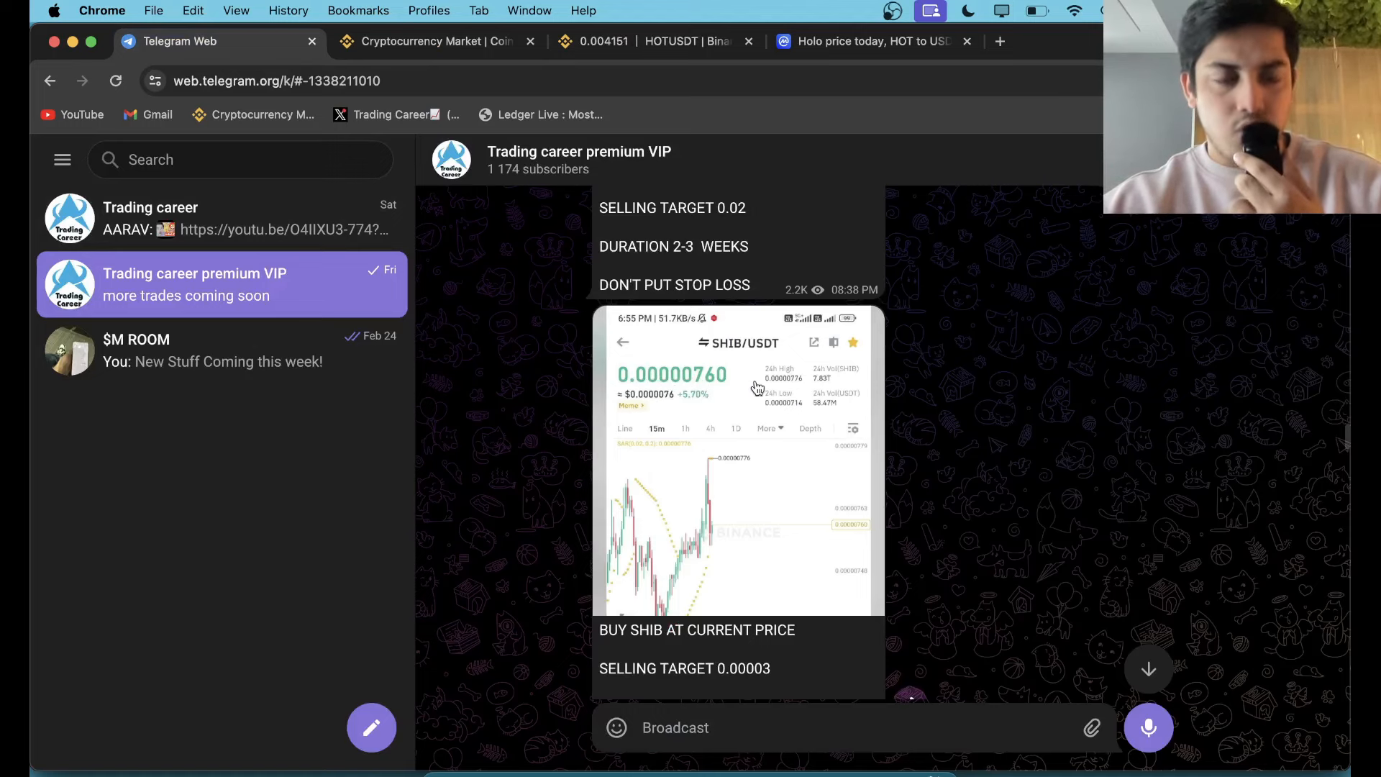
pyautogui.click(432, 40)
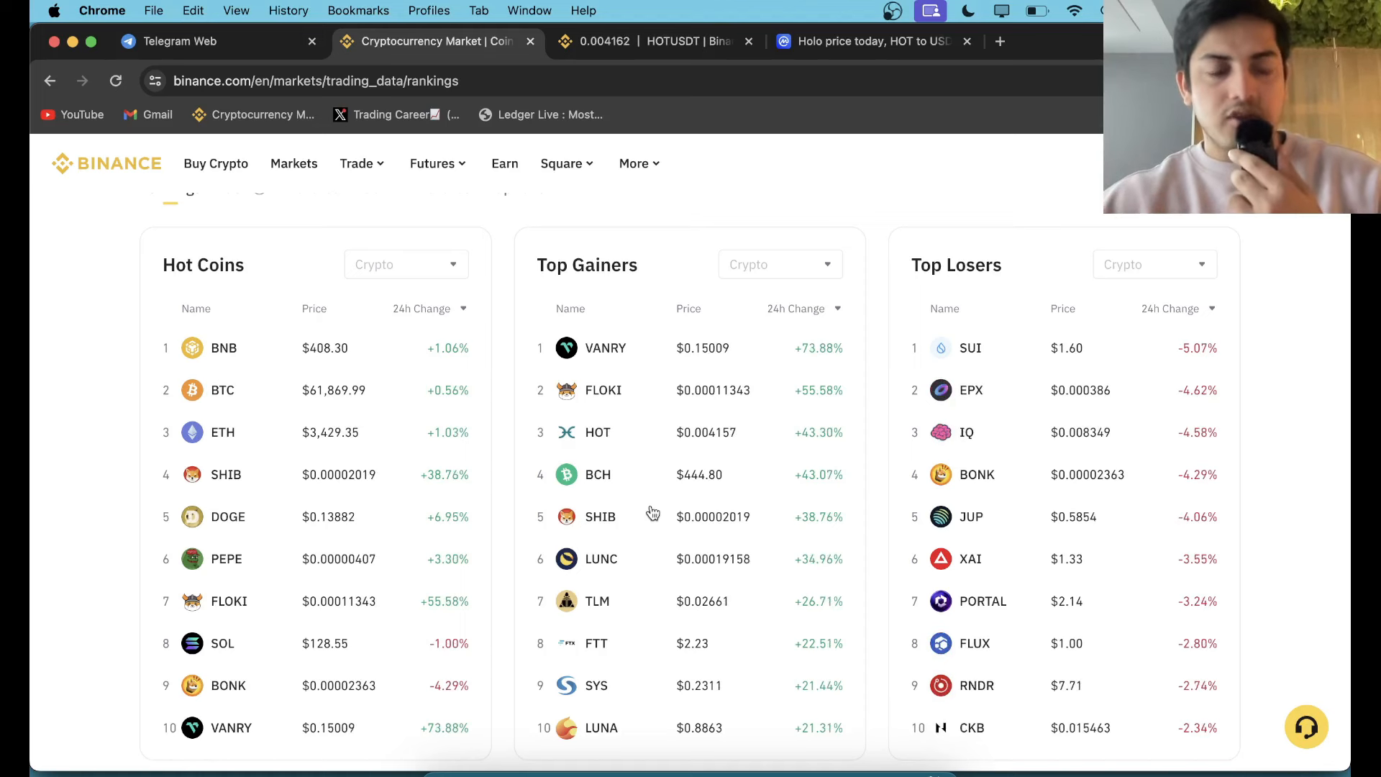
pyautogui.click(216, 40)
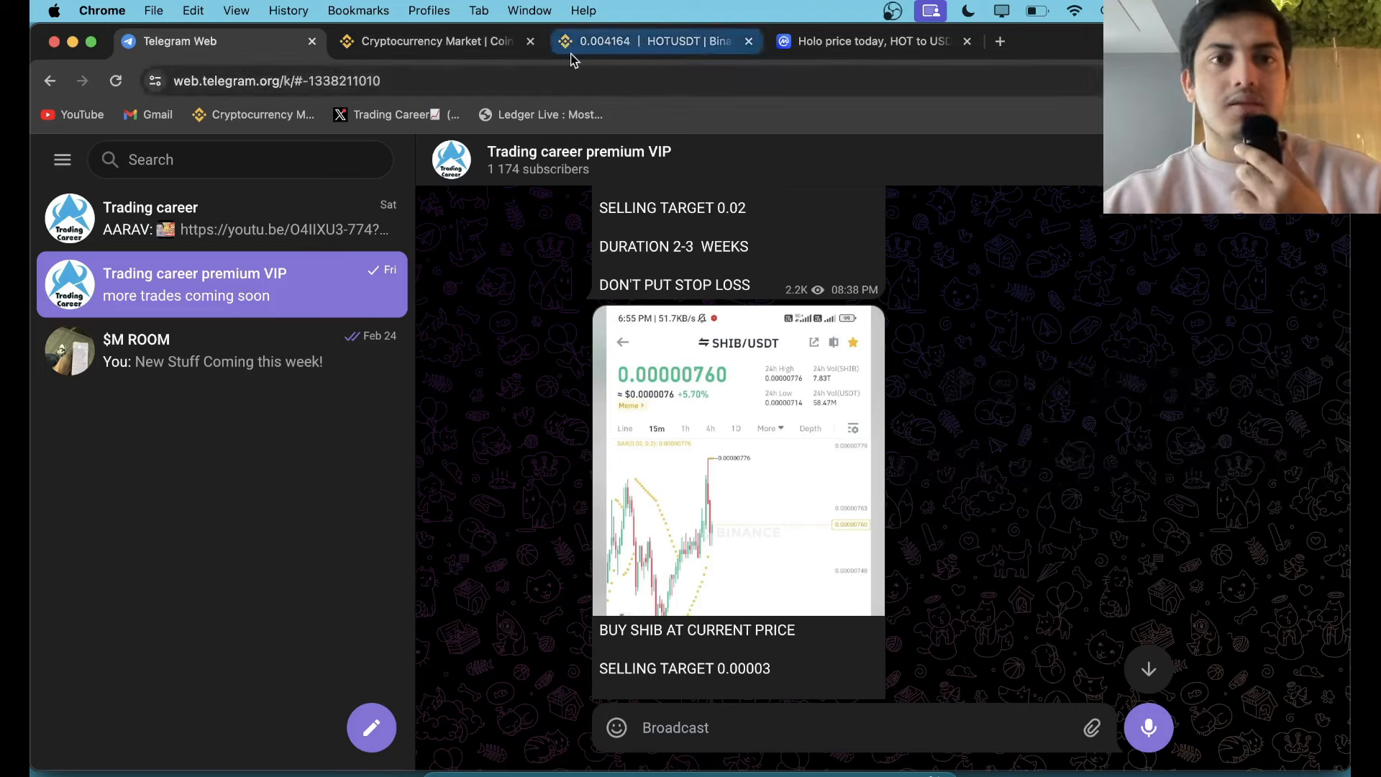
pyautogui.click(652, 42)
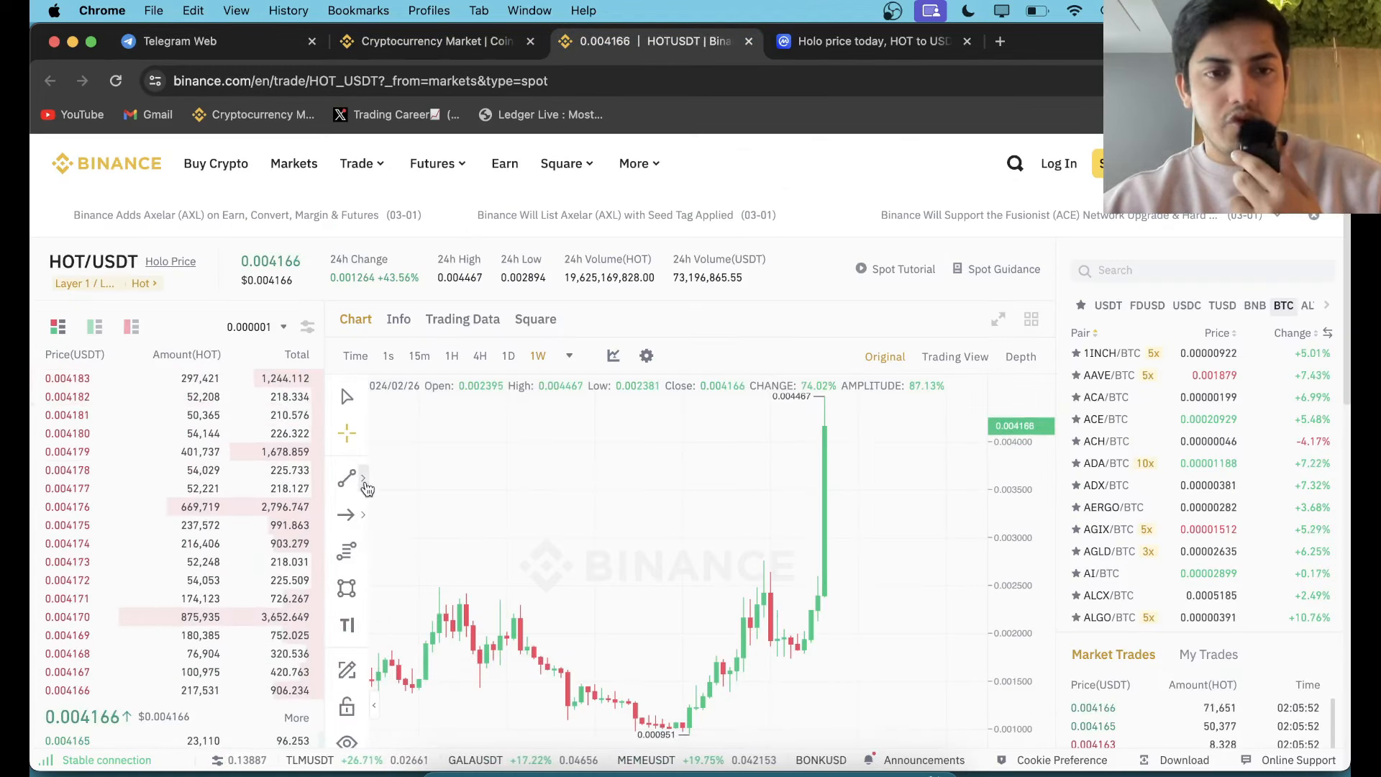
# Place two horizontal buy-level lines on the HOT/USDT weekly chart.
pyautogui.click(346, 478)
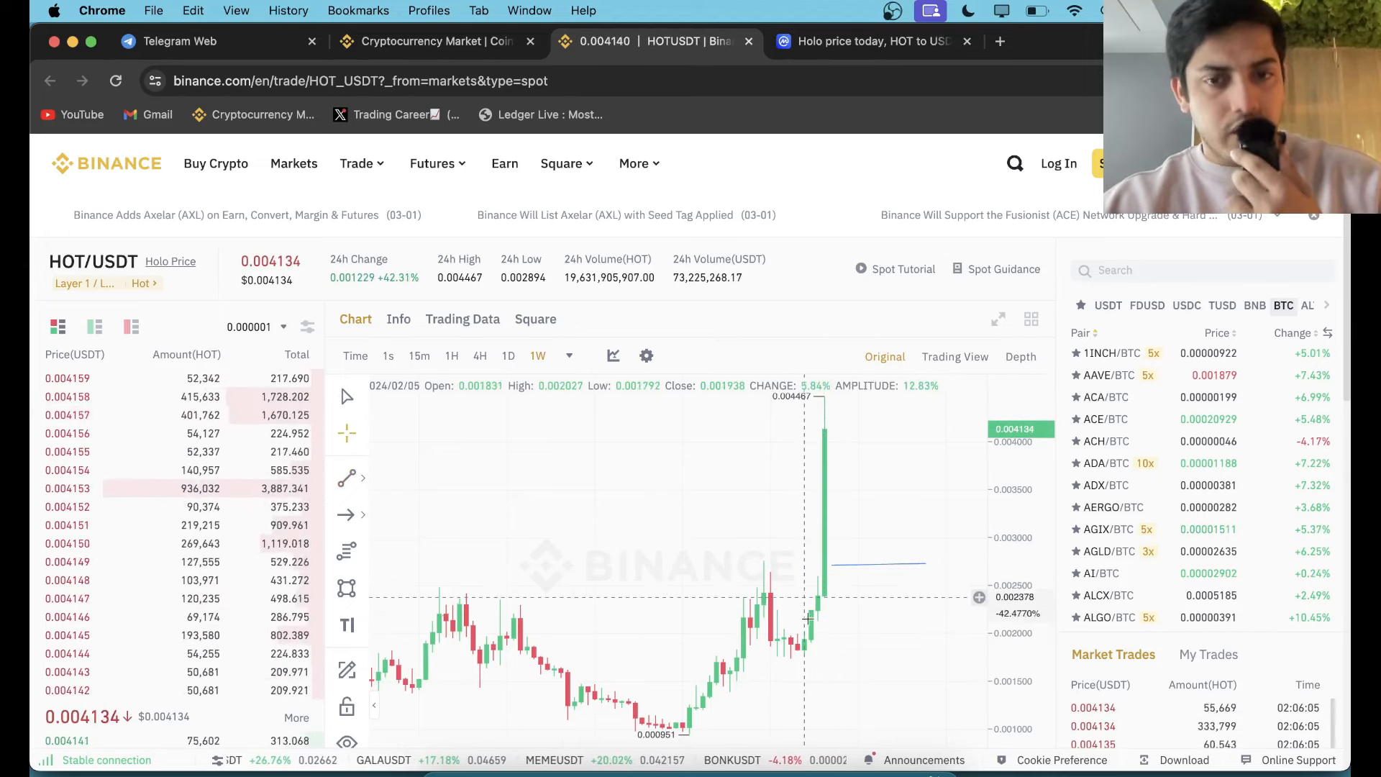
pyautogui.moveTo(862, 528)
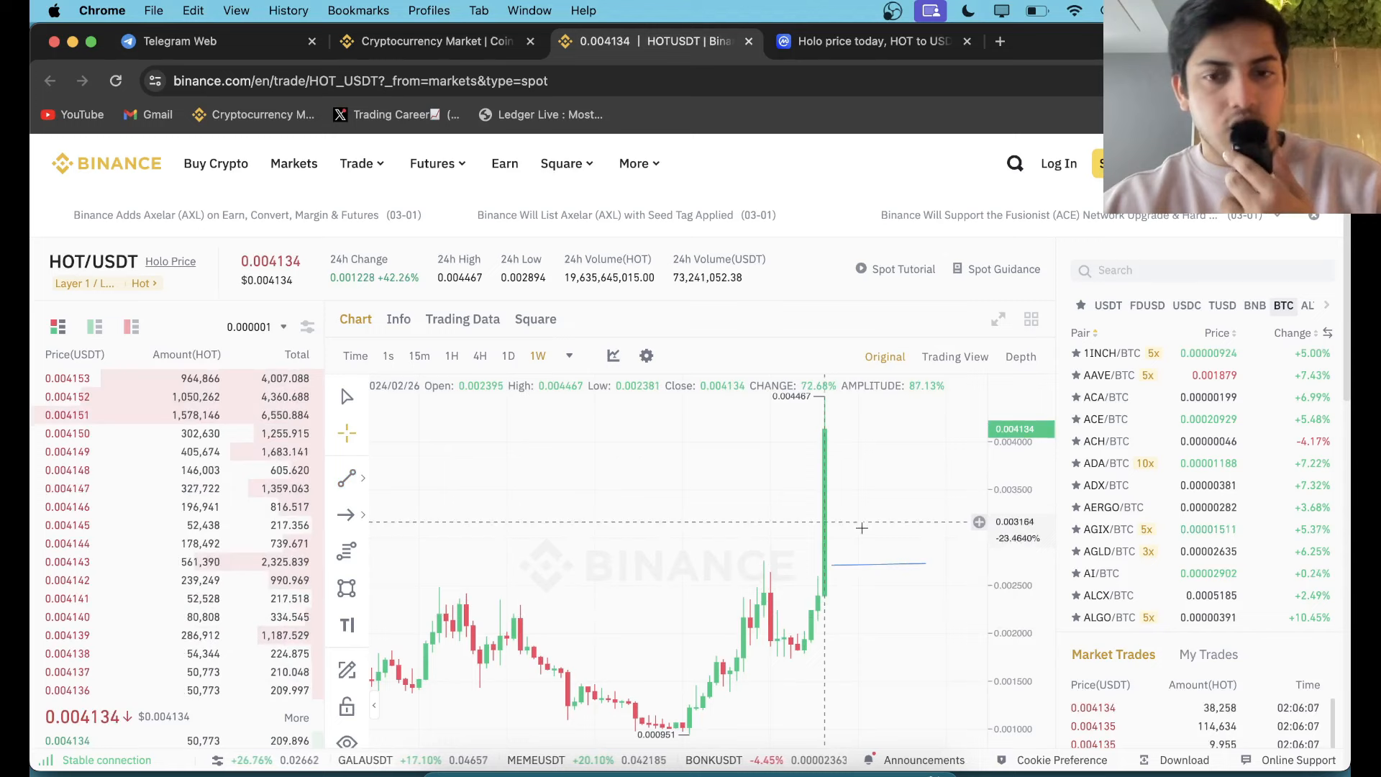
pyautogui.moveTo(806, 431)
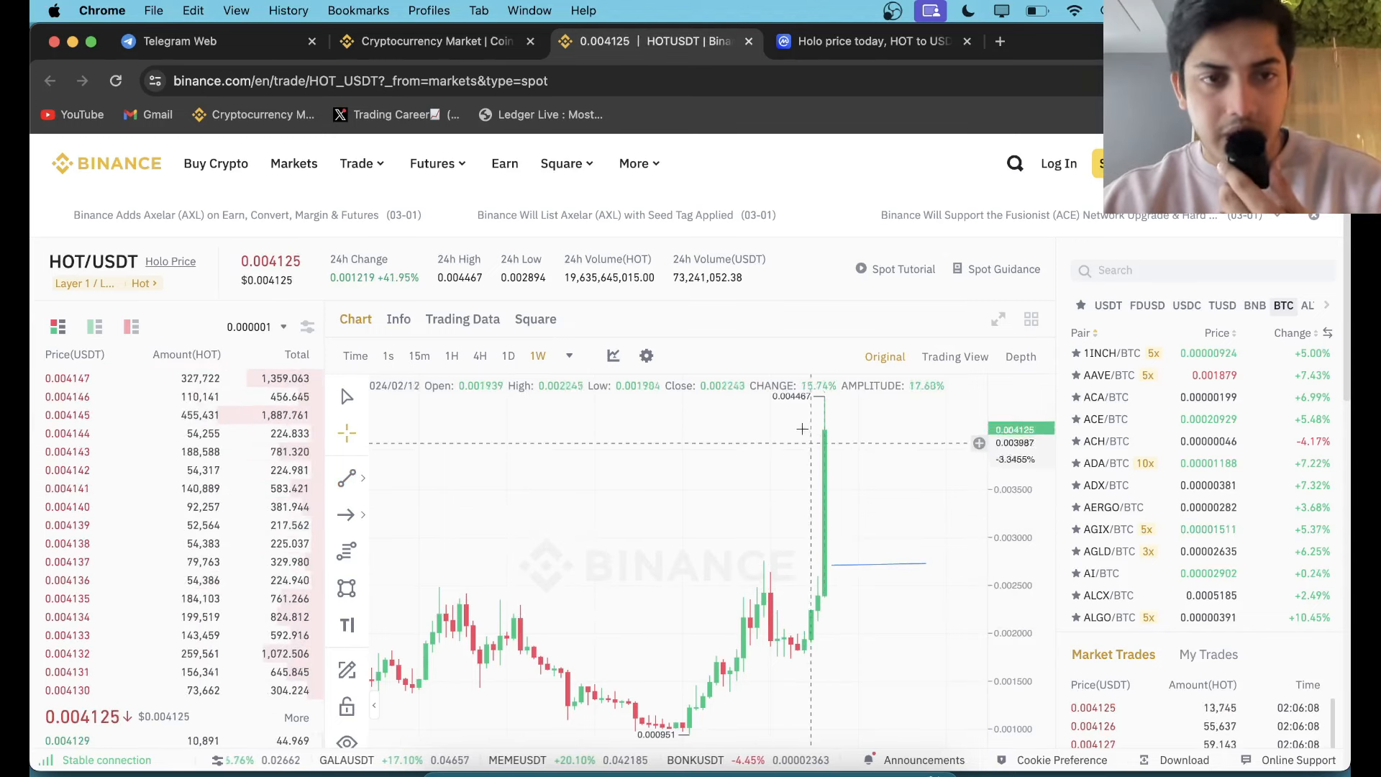
pyautogui.moveTo(696, 705)
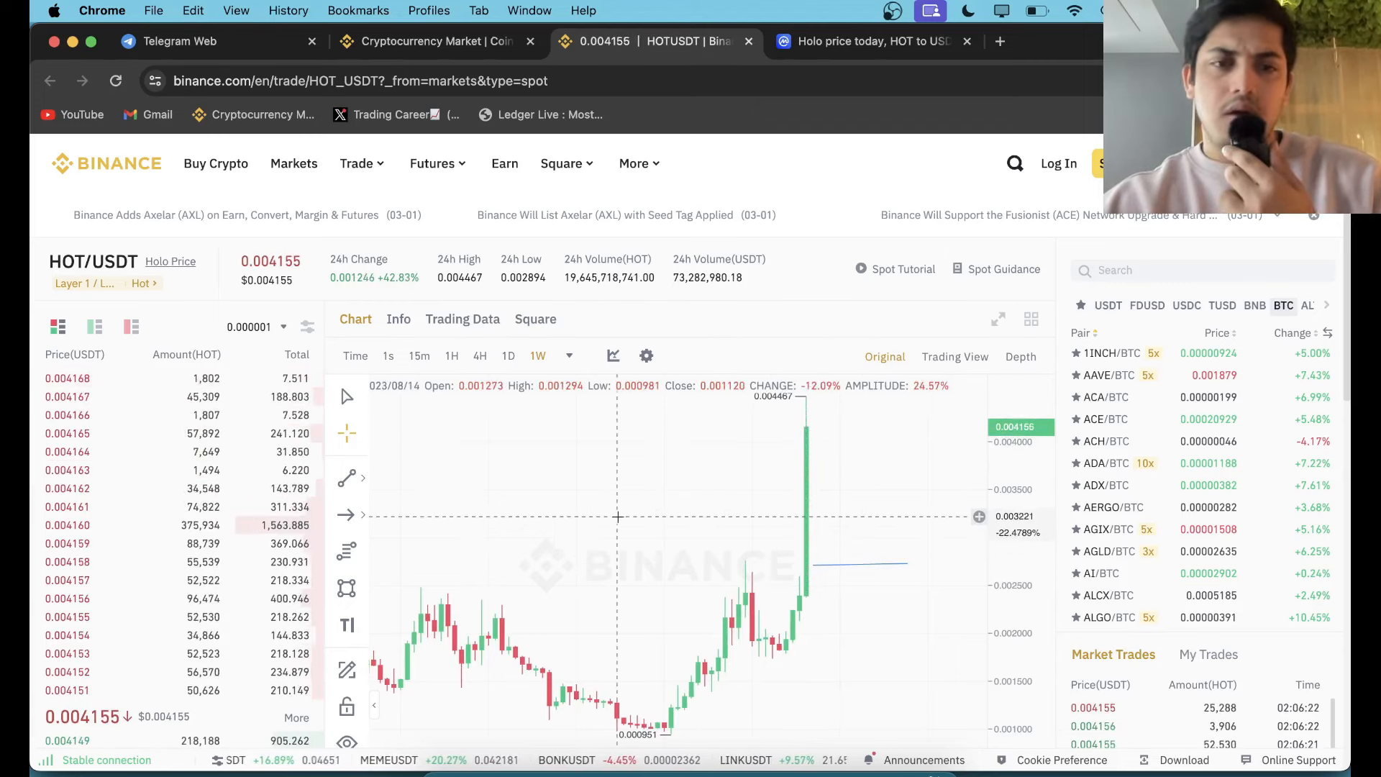
pyautogui.click(346, 478)
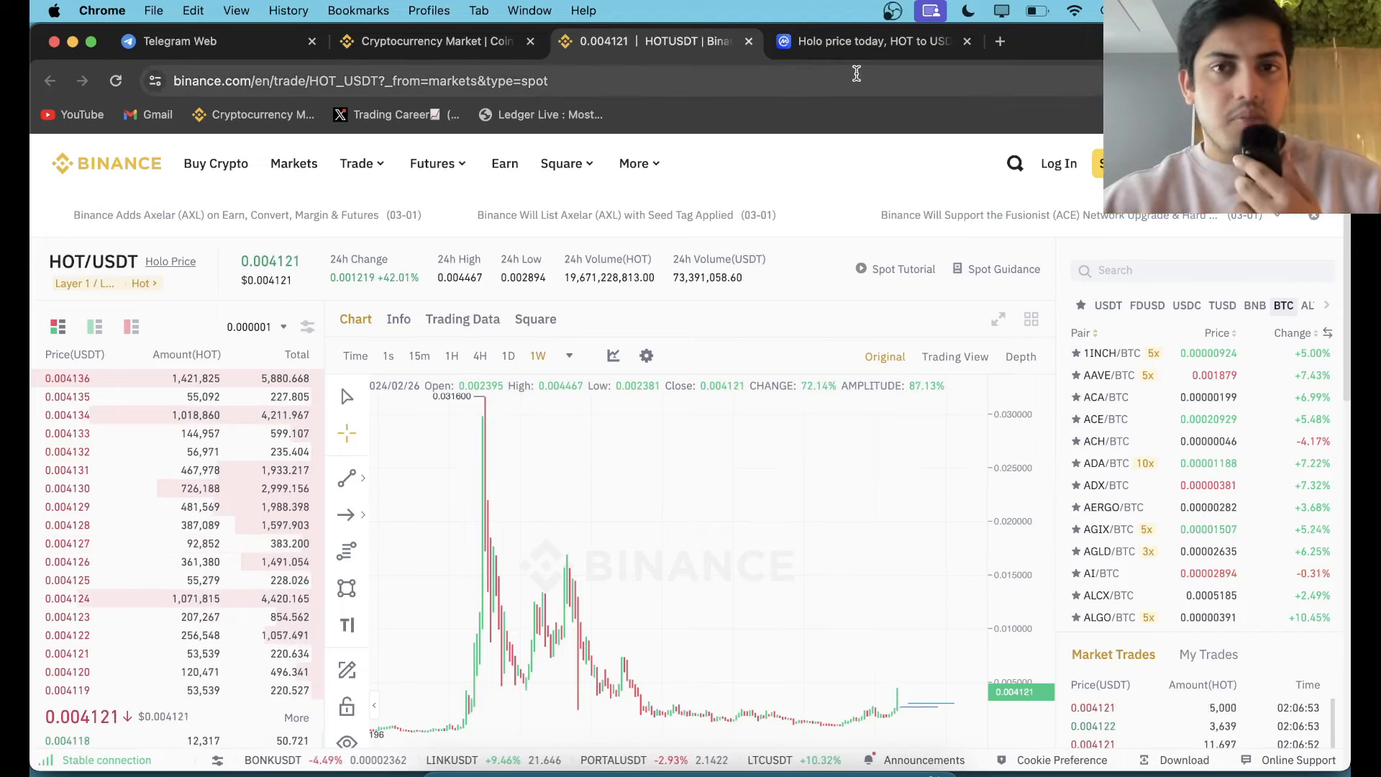
# Set Holo's CoinMarketCap price chart range to All.
pyautogui.click(872, 40)
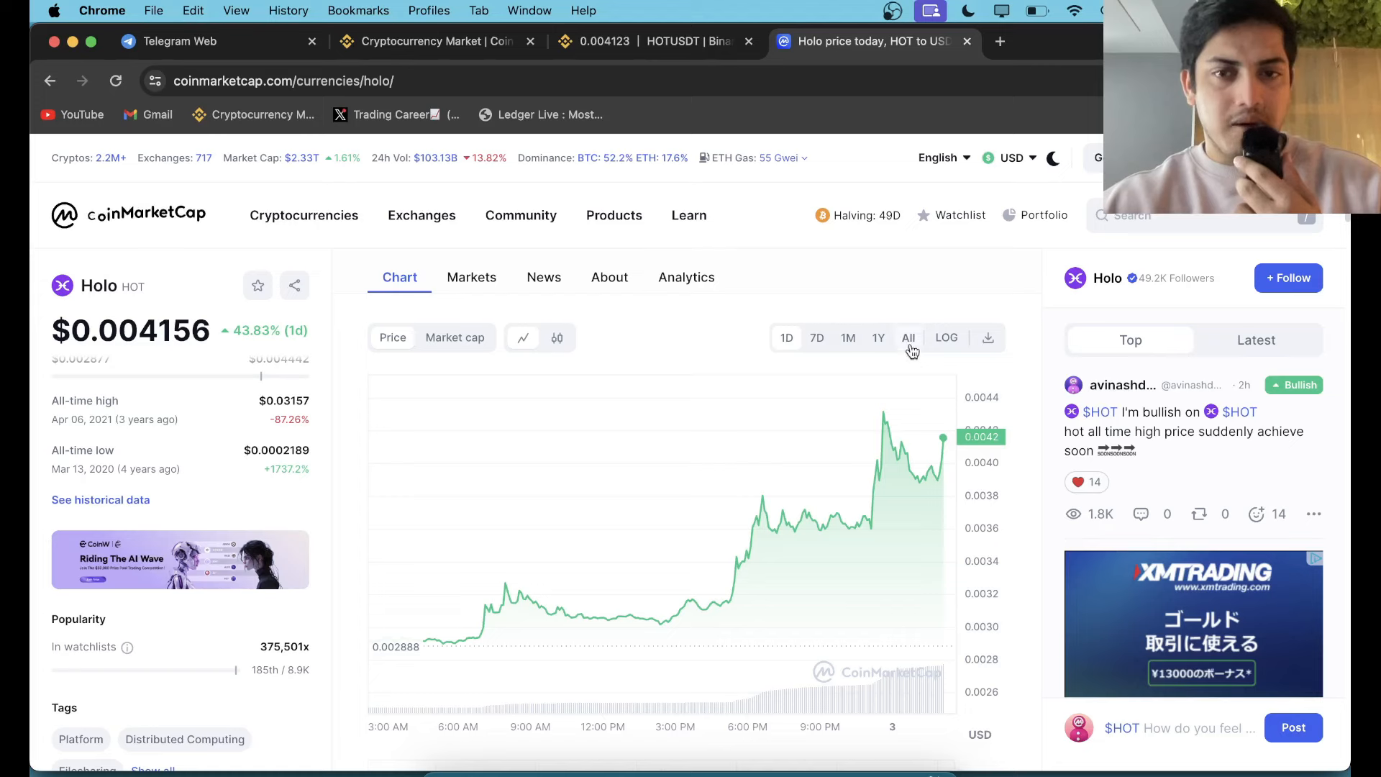
pyautogui.click(908, 337)
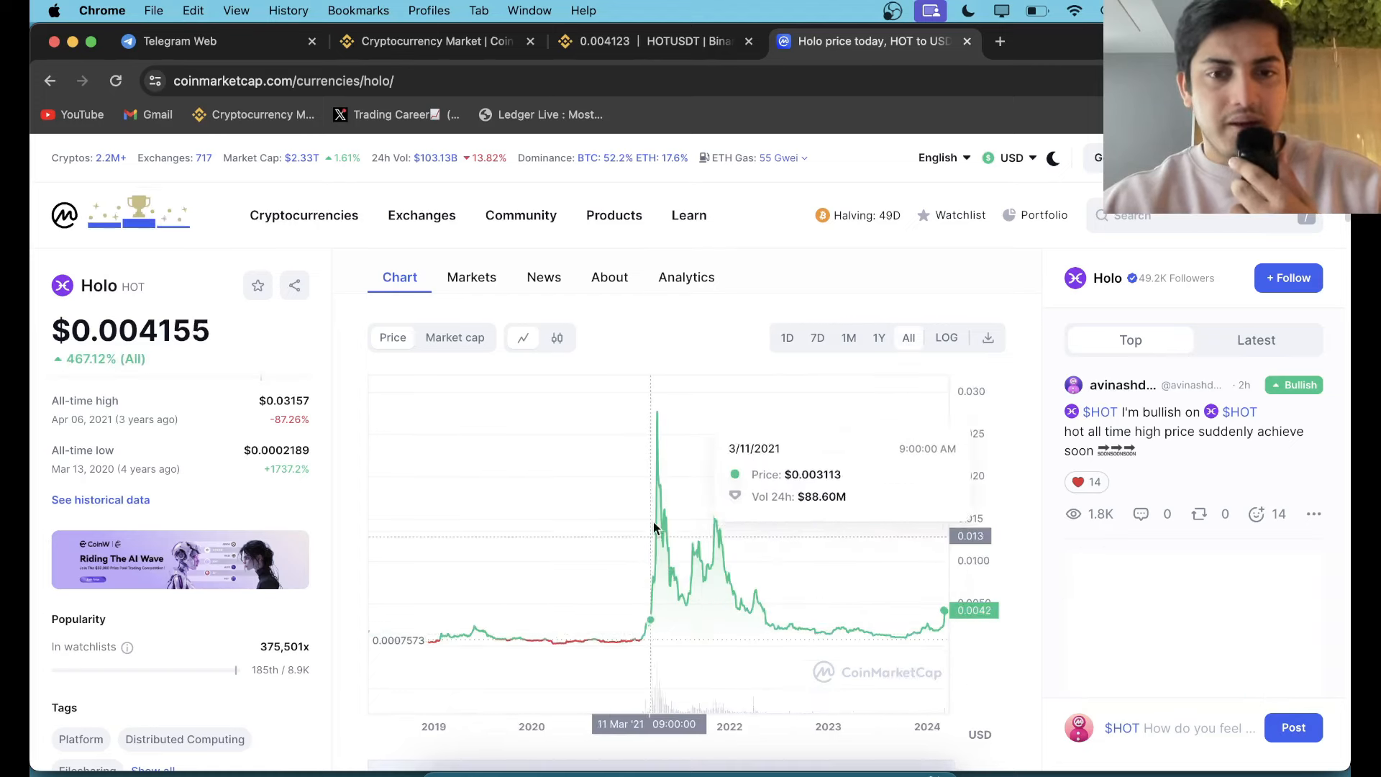
pyautogui.moveTo(635, 652)
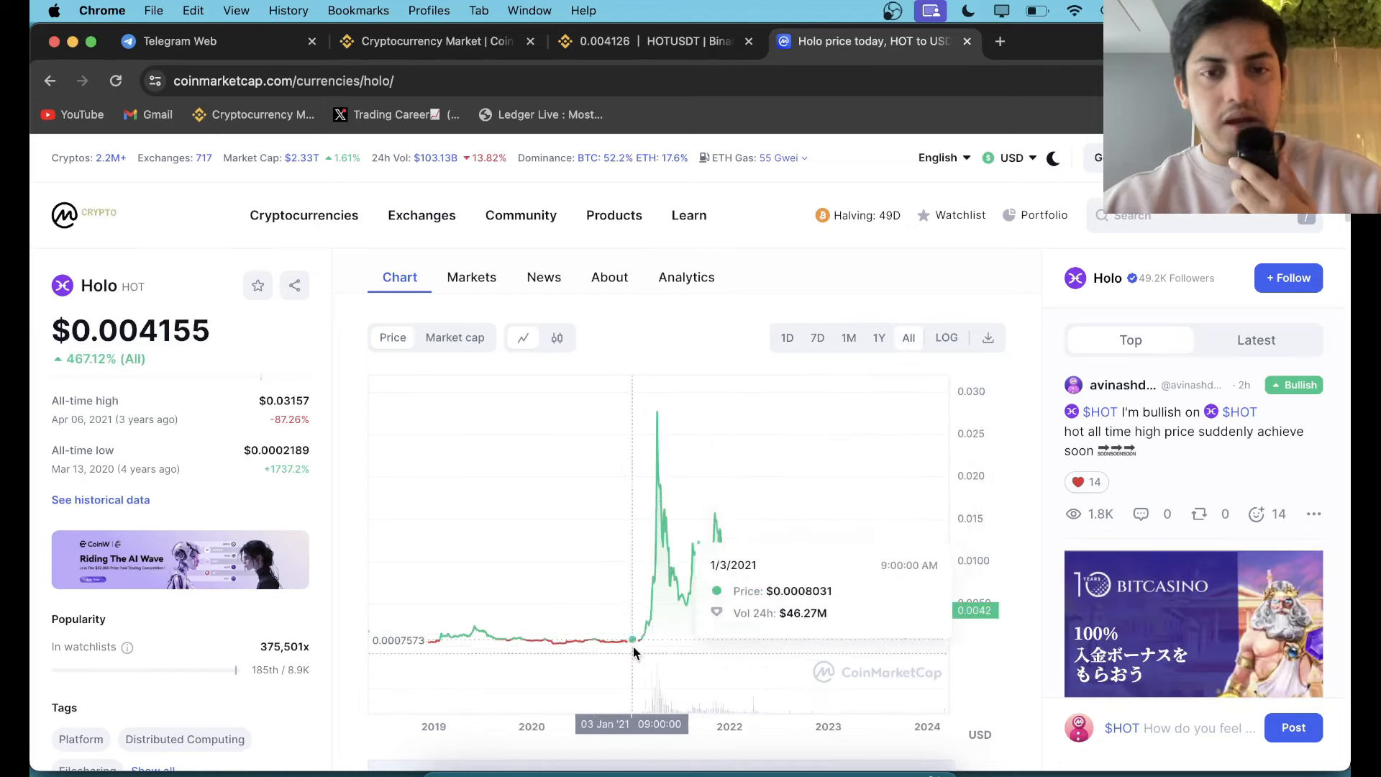